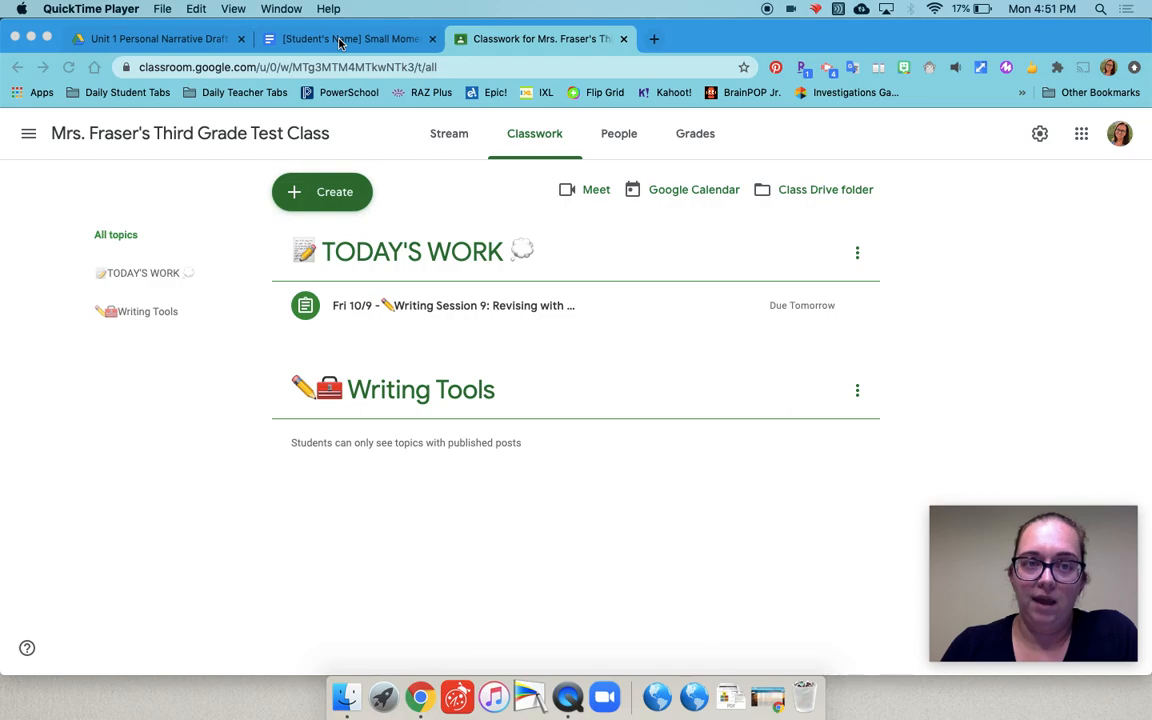
Switch to the [Student's Name] Small Moment Story Draft document tab.
left_click(345, 39)
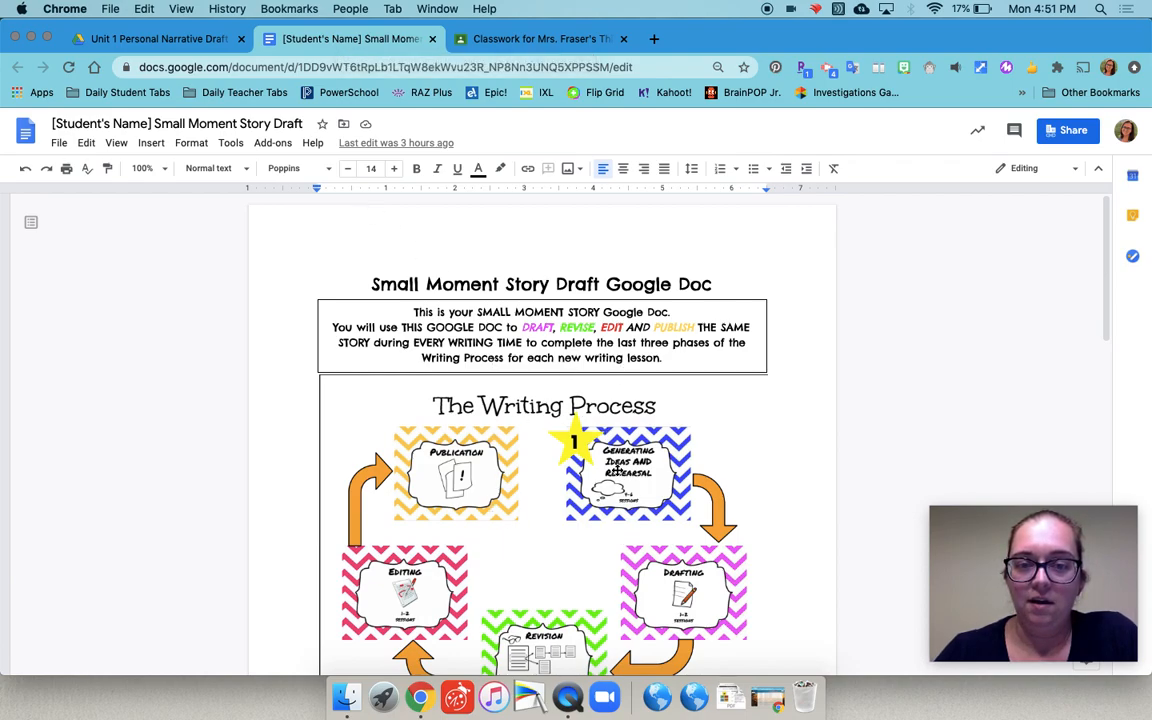
mouse_move(513, 556)
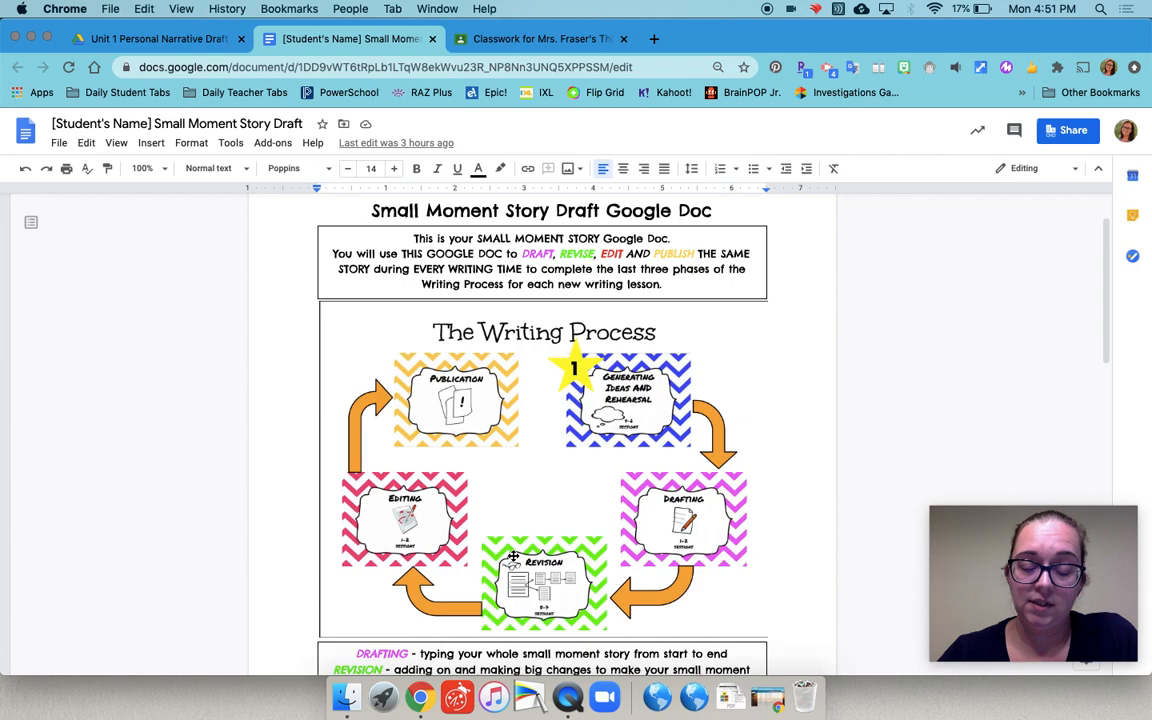
mouse_move(673, 560)
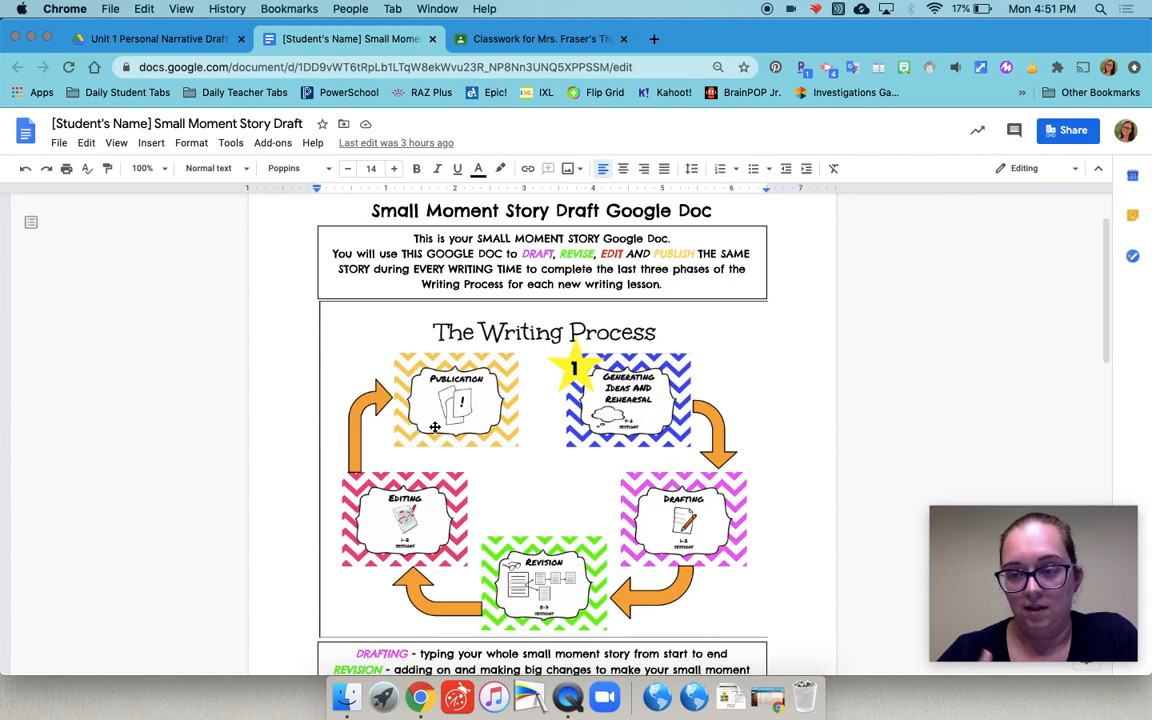
mouse_move(554, 427)
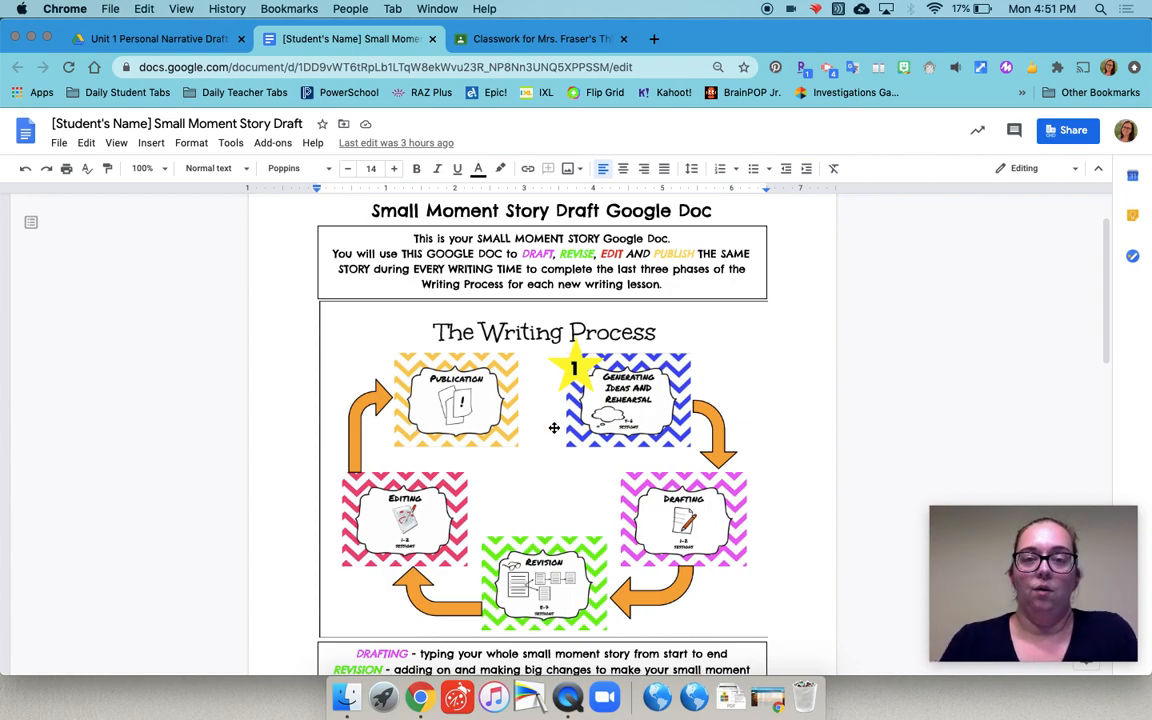
scroll("down", 3)
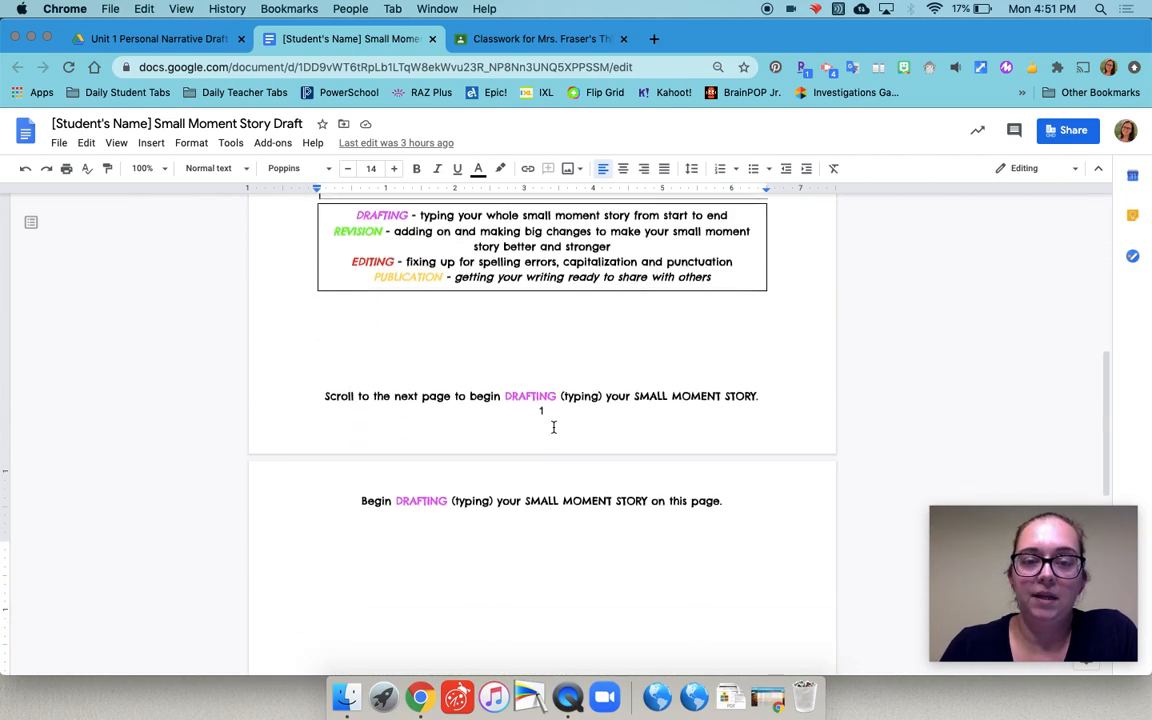
scroll("down", 3)
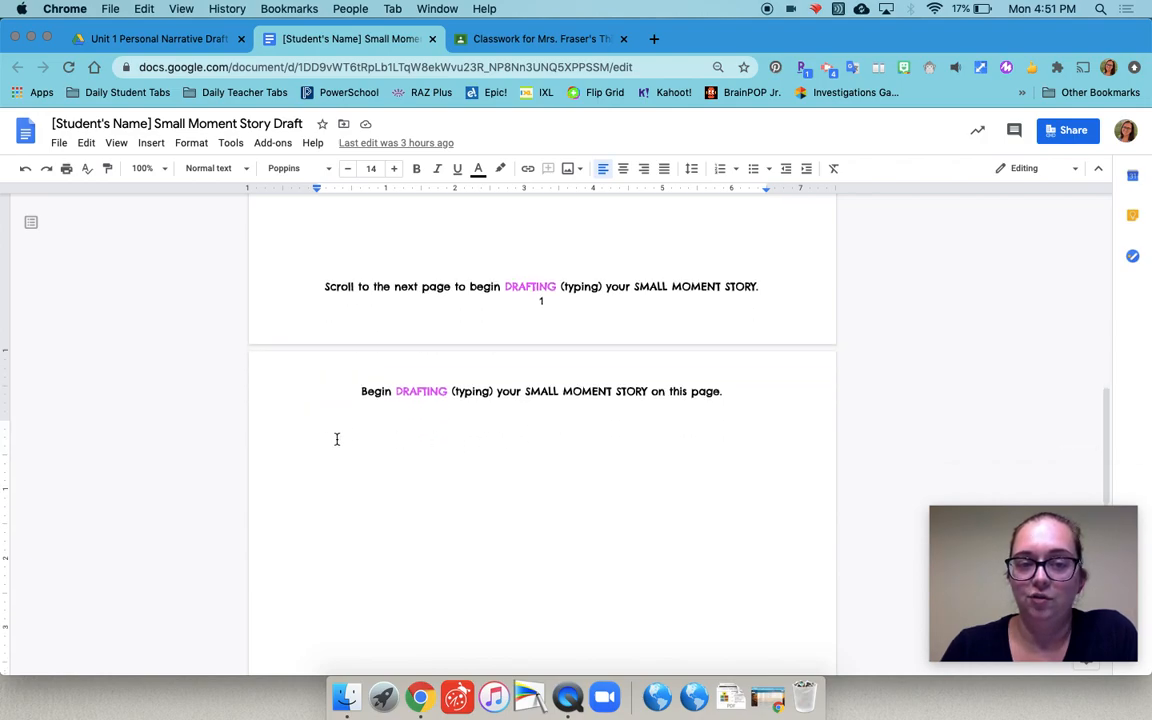
mouse_move(320, 440)
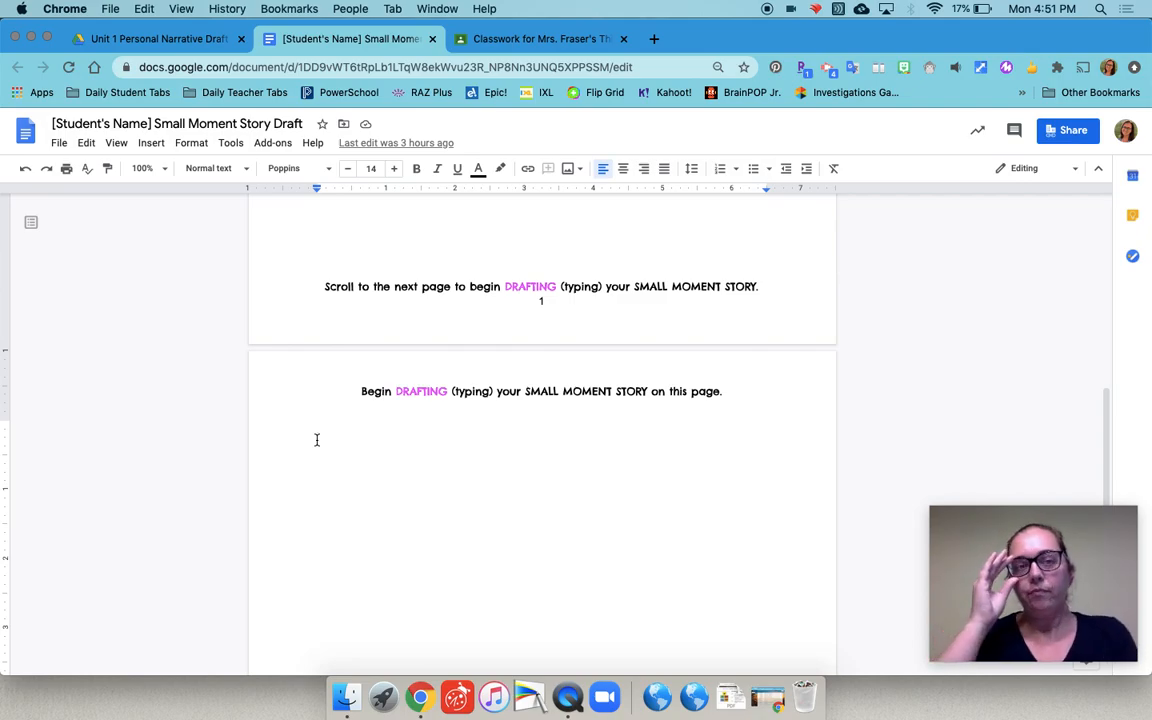
scroll("up", 3)
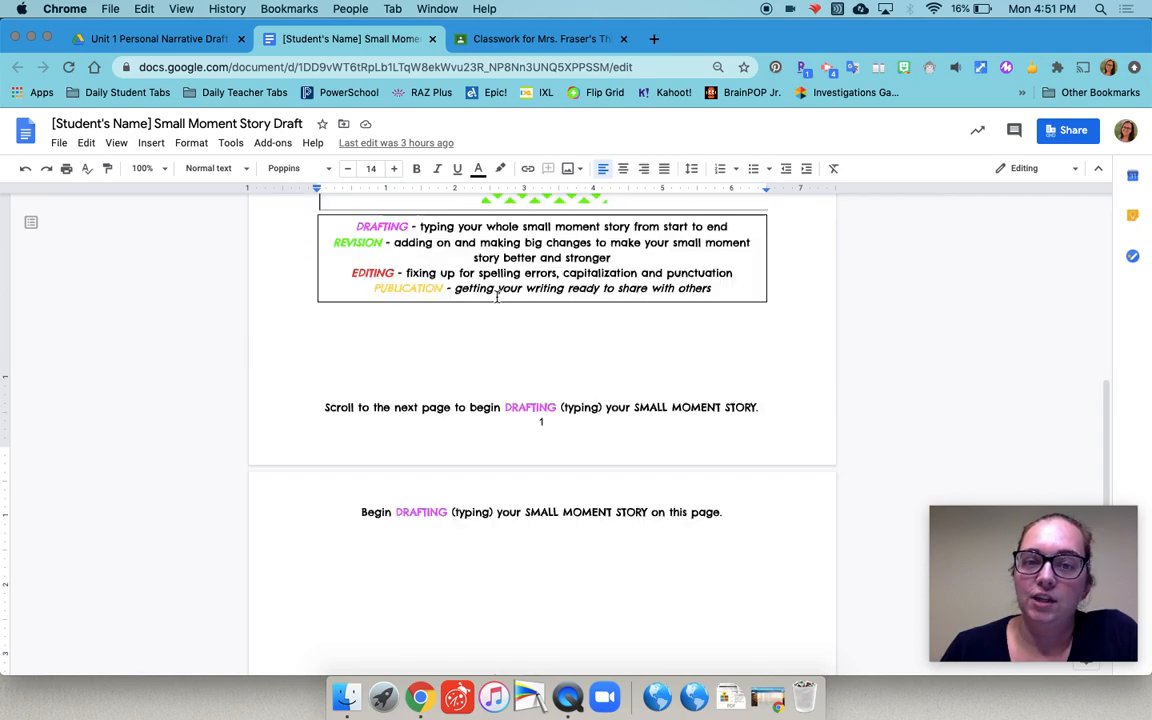
scroll("up", 3)
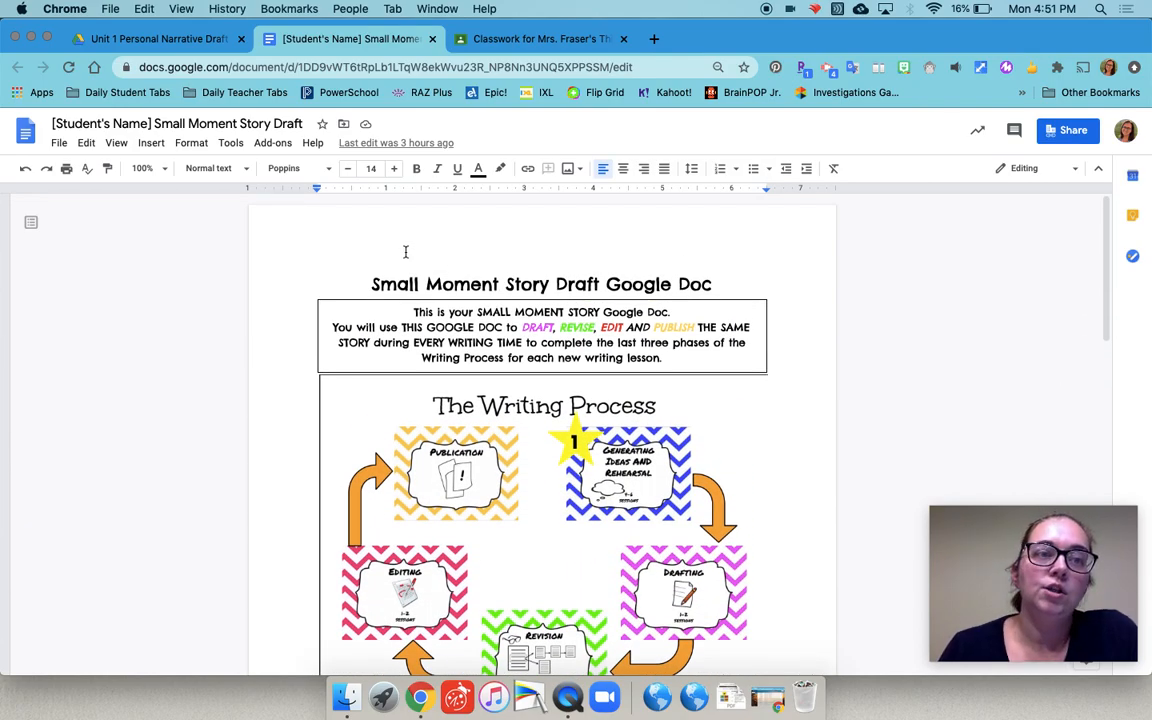
Make a copy of the template named with 'Marissa's' replacing the placeholder.
left_click(59, 142)
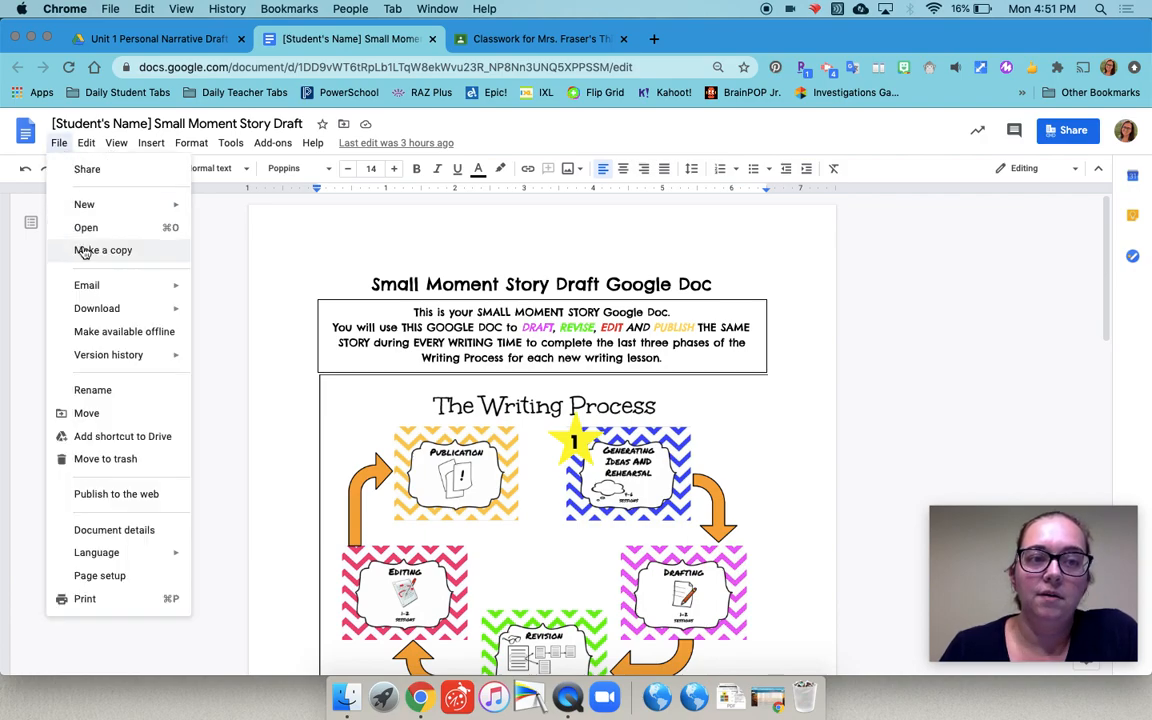
left_click(103, 250)
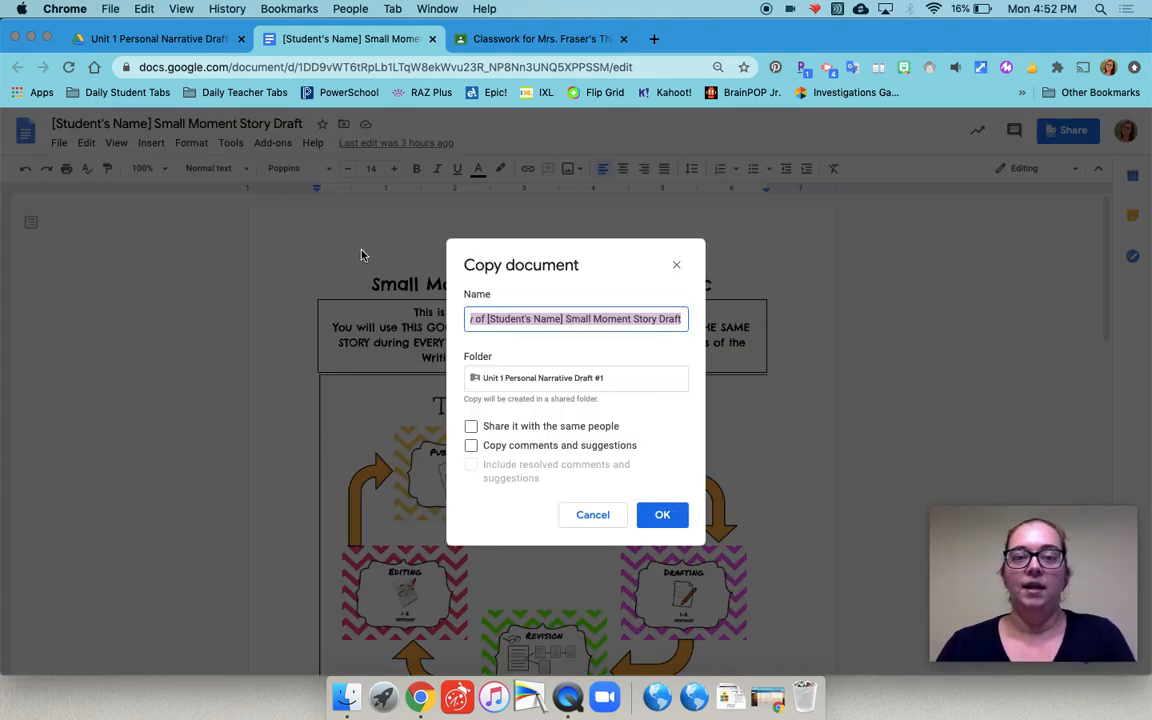
left_click(562, 318)
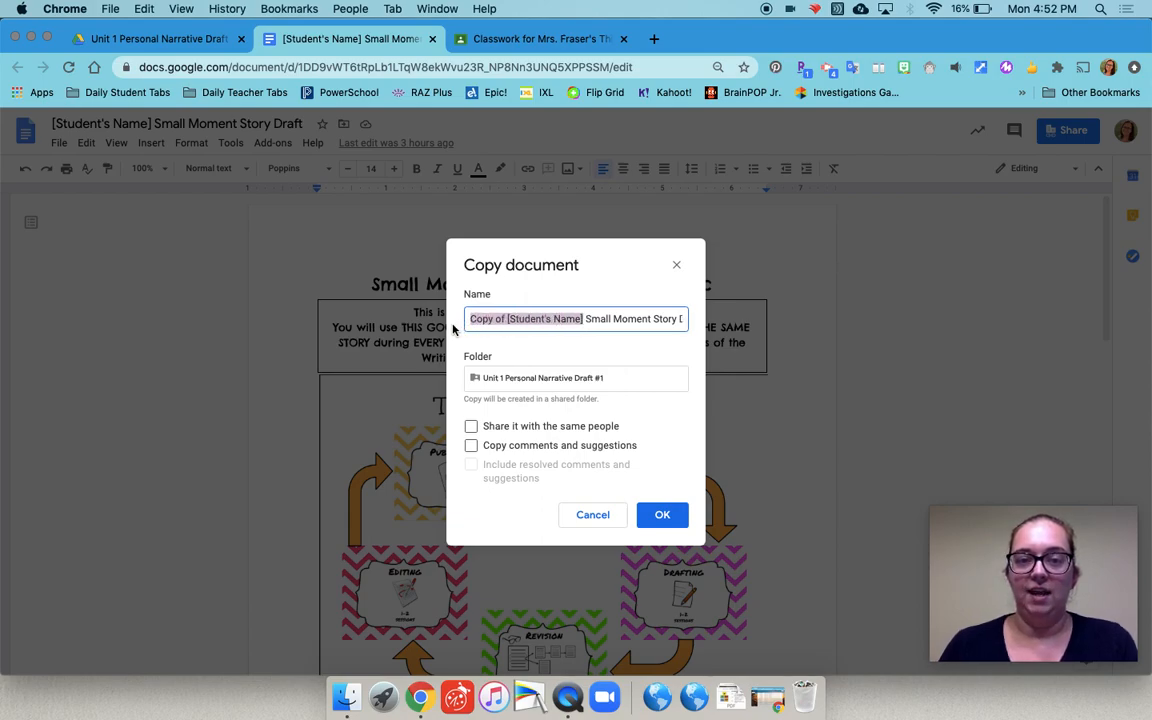
type("Mar Small Moment Story Draft")
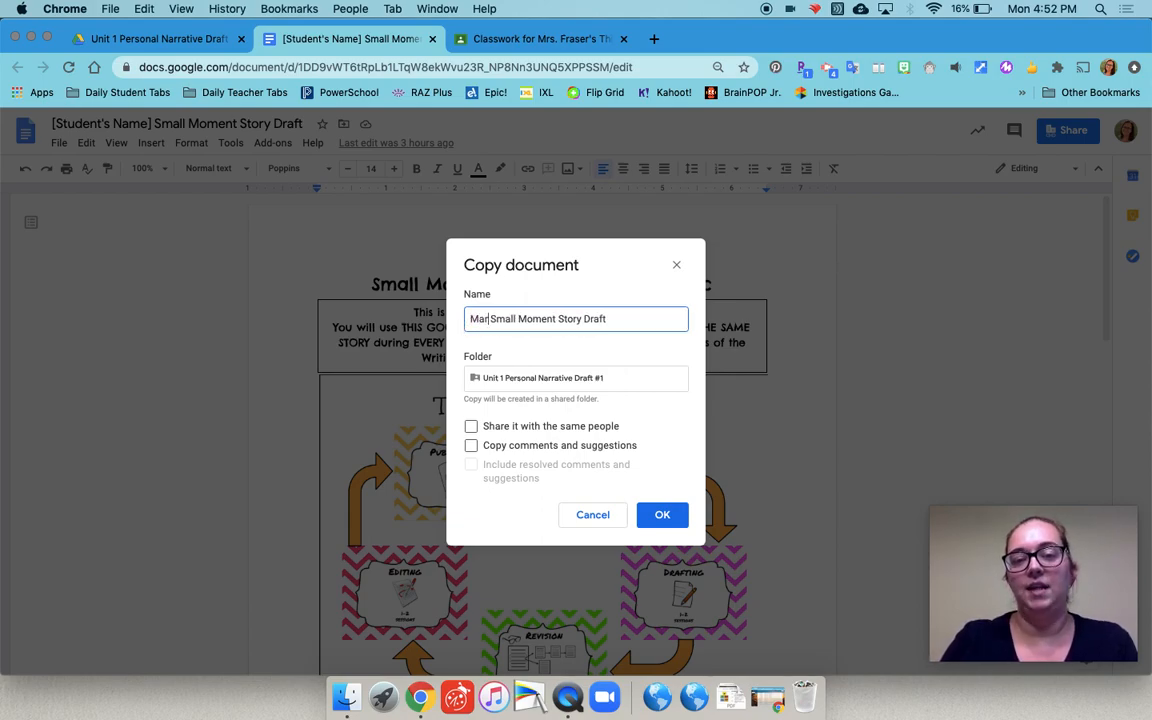
type("issa")
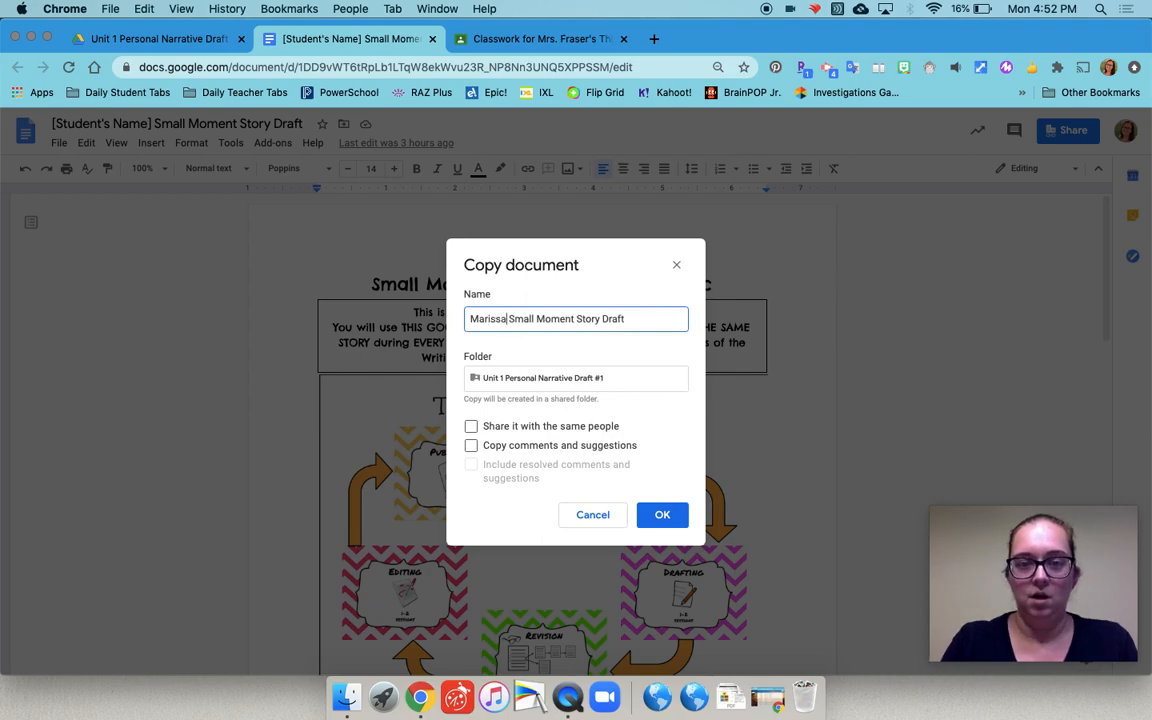
type("'s")
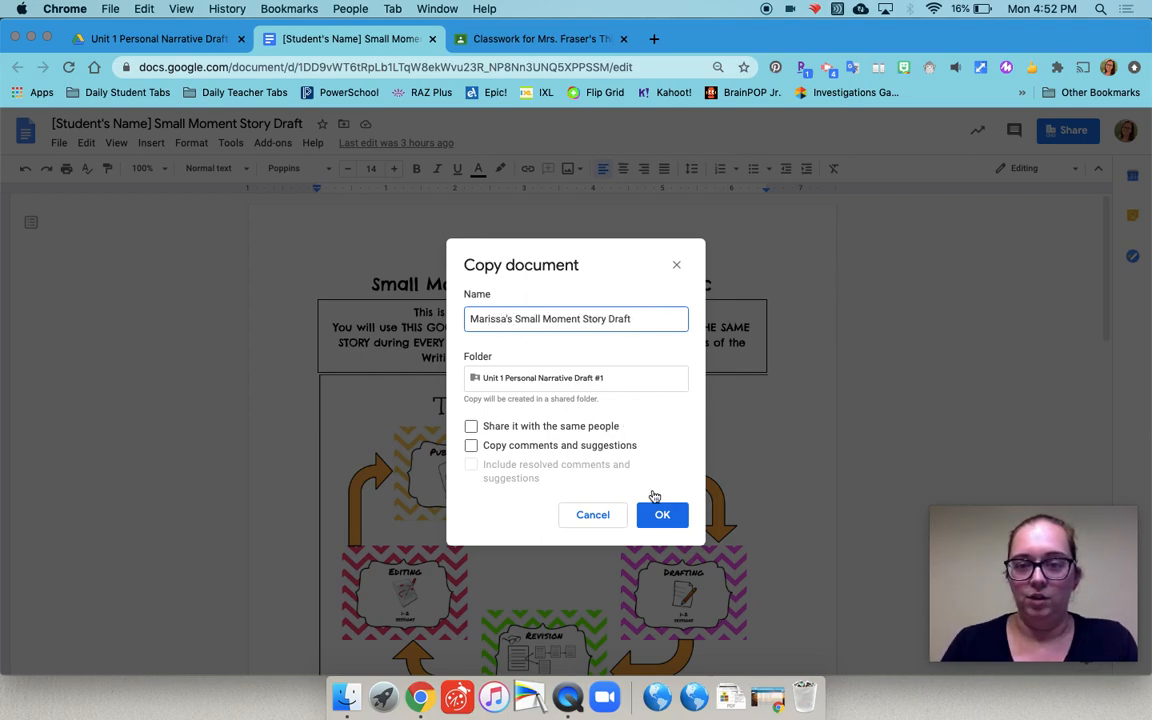
left_click(662, 514)
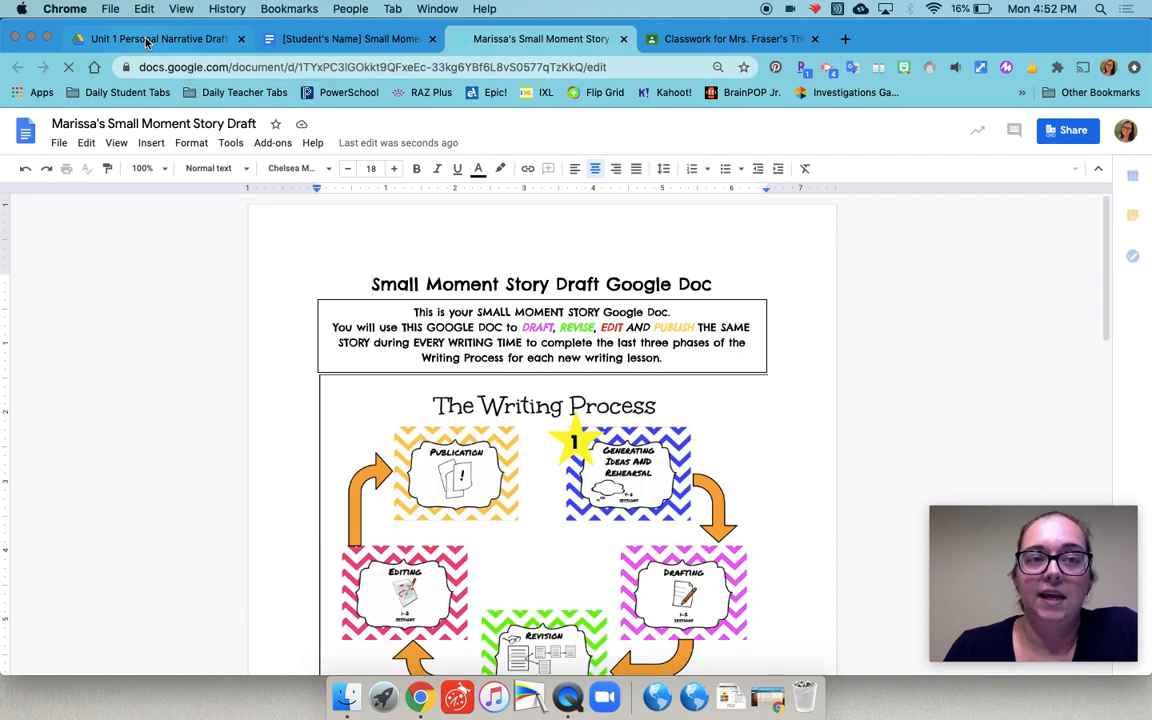
Select Marissa's copy in the Drive drafts folder and open its sharing settings.
left_click(155, 38)
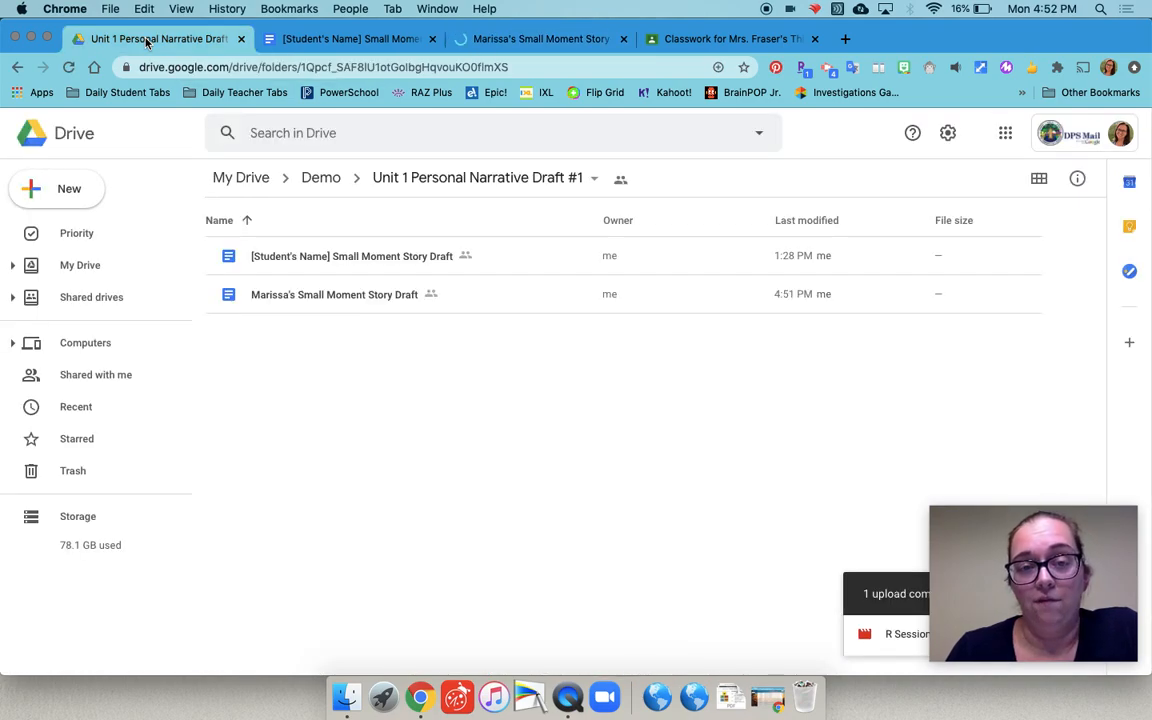
mouse_move(322, 353)
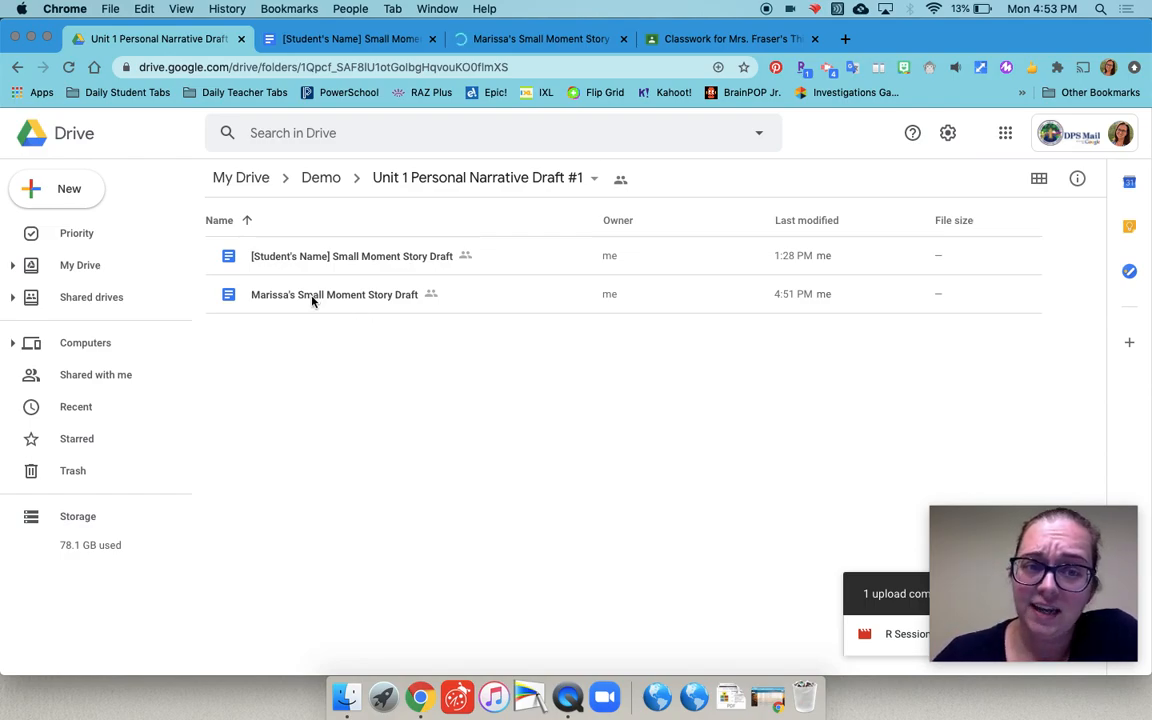
mouse_move(334, 294)
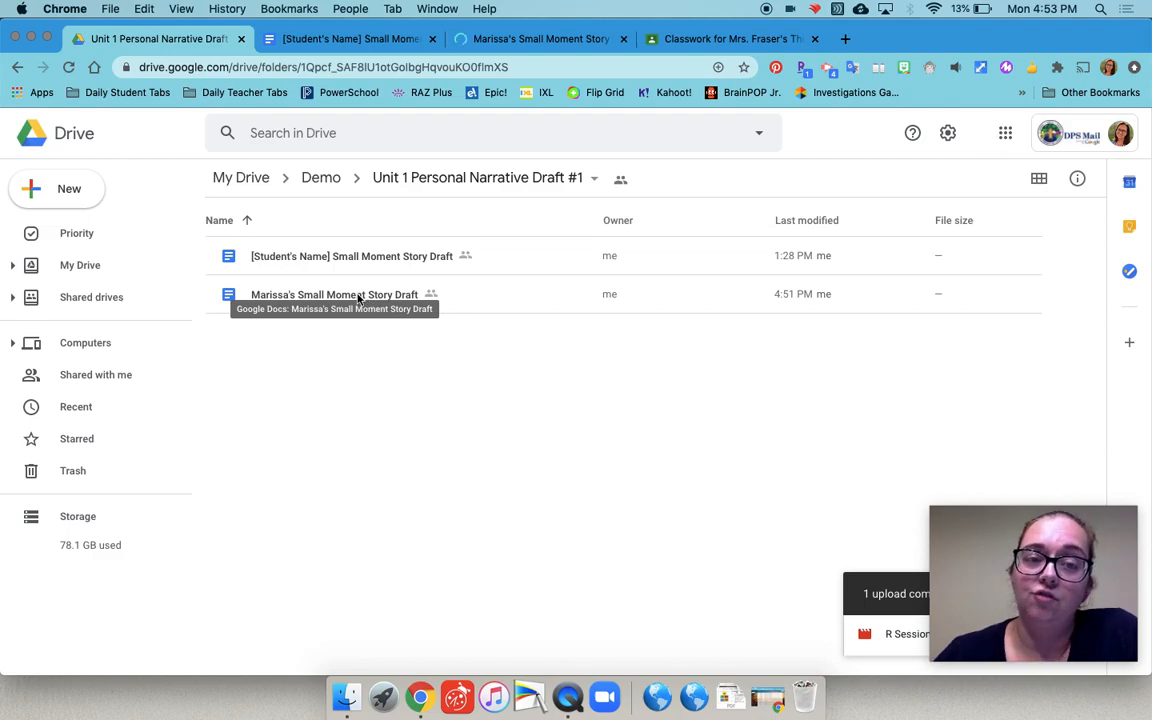
left_click(334, 294)
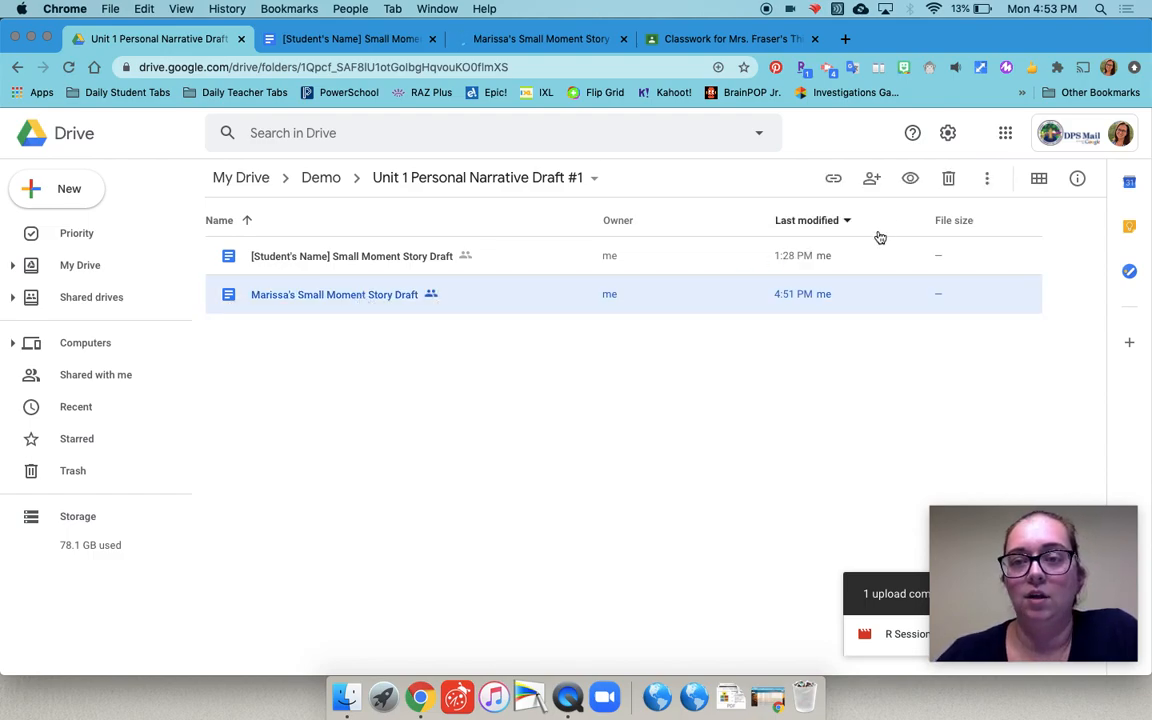
left_click(871, 178)
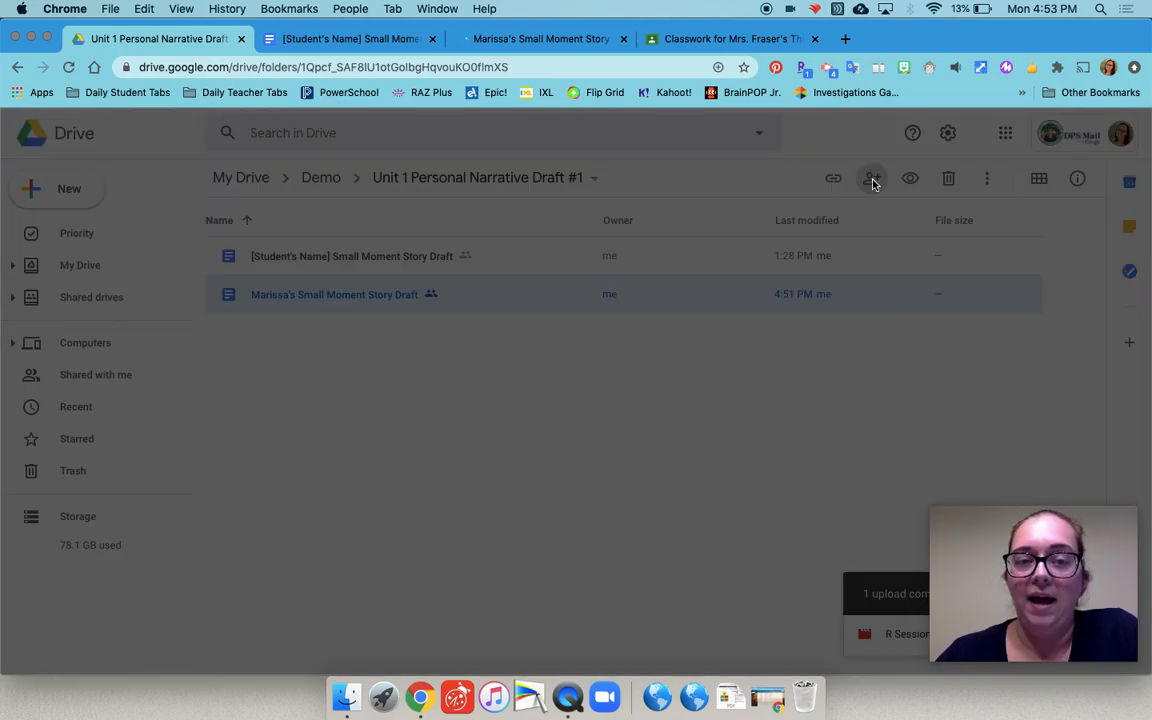
Confirm class Viewer and teachers Editor access on the copy, then close sharing.
left_click(871, 178)
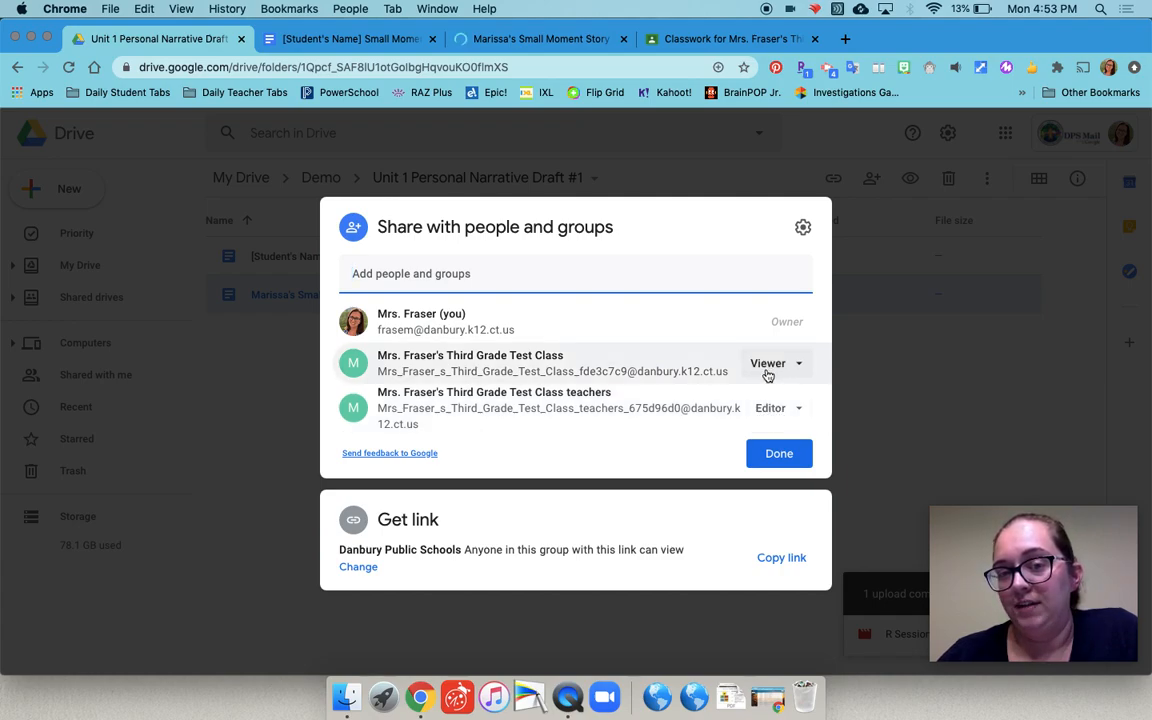
mouse_move(806, 376)
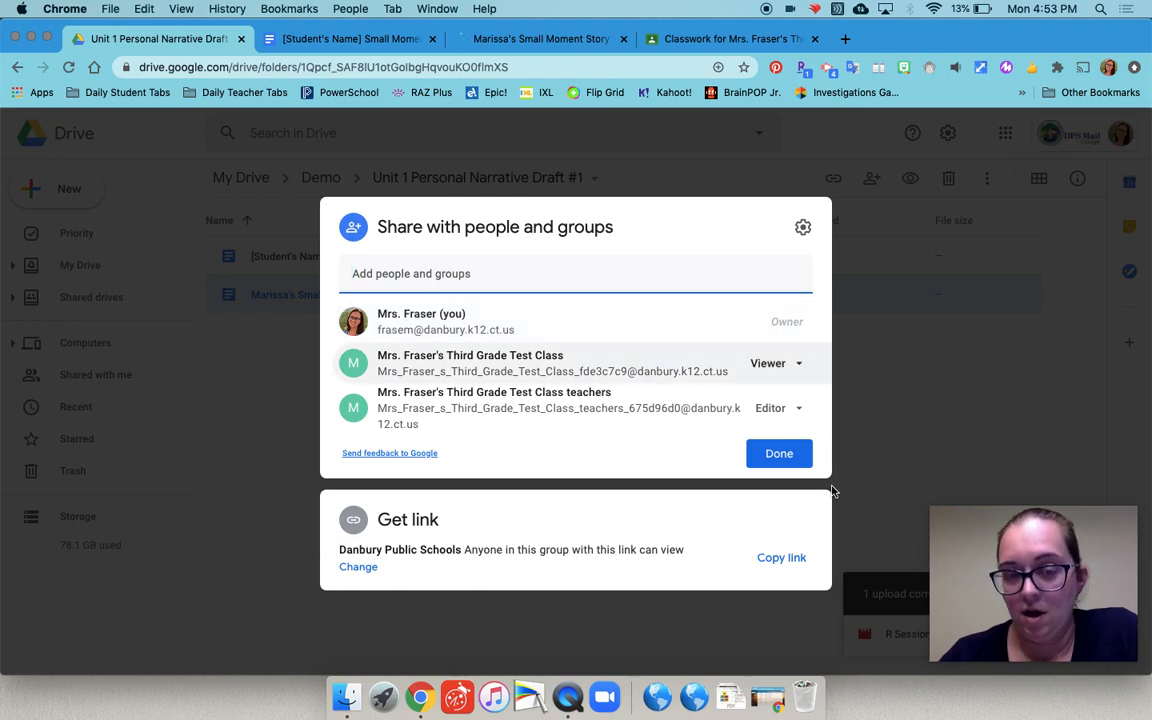
mouse_move(779, 453)
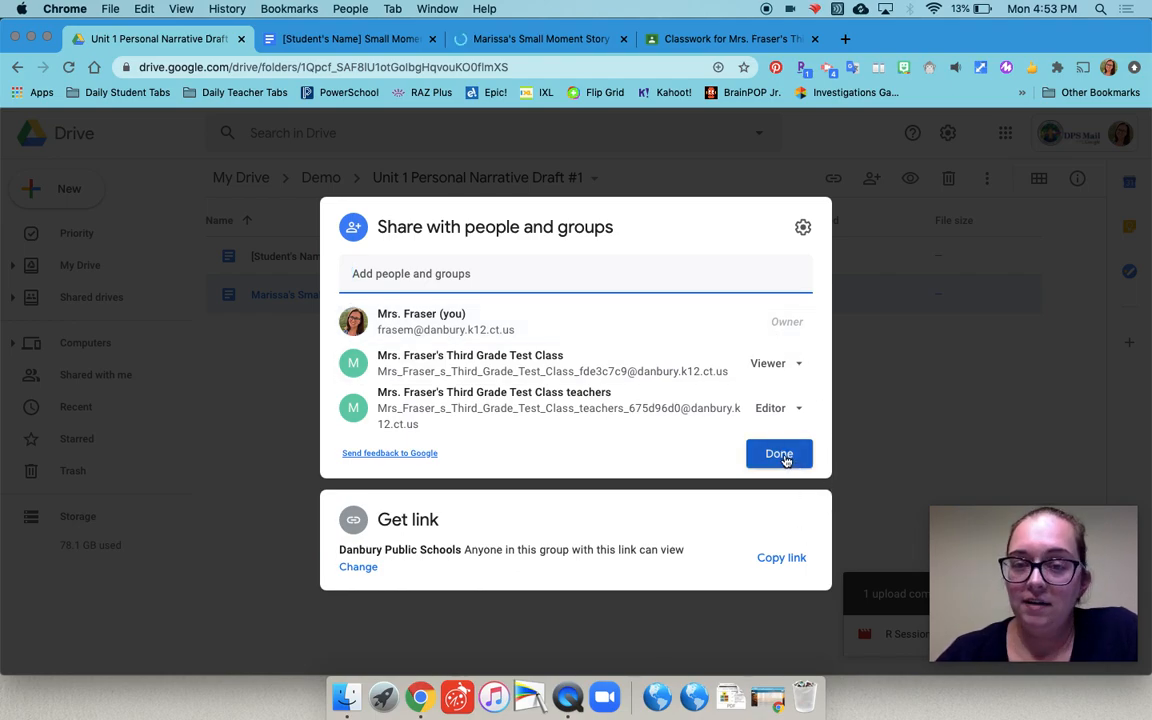
left_click(779, 454)
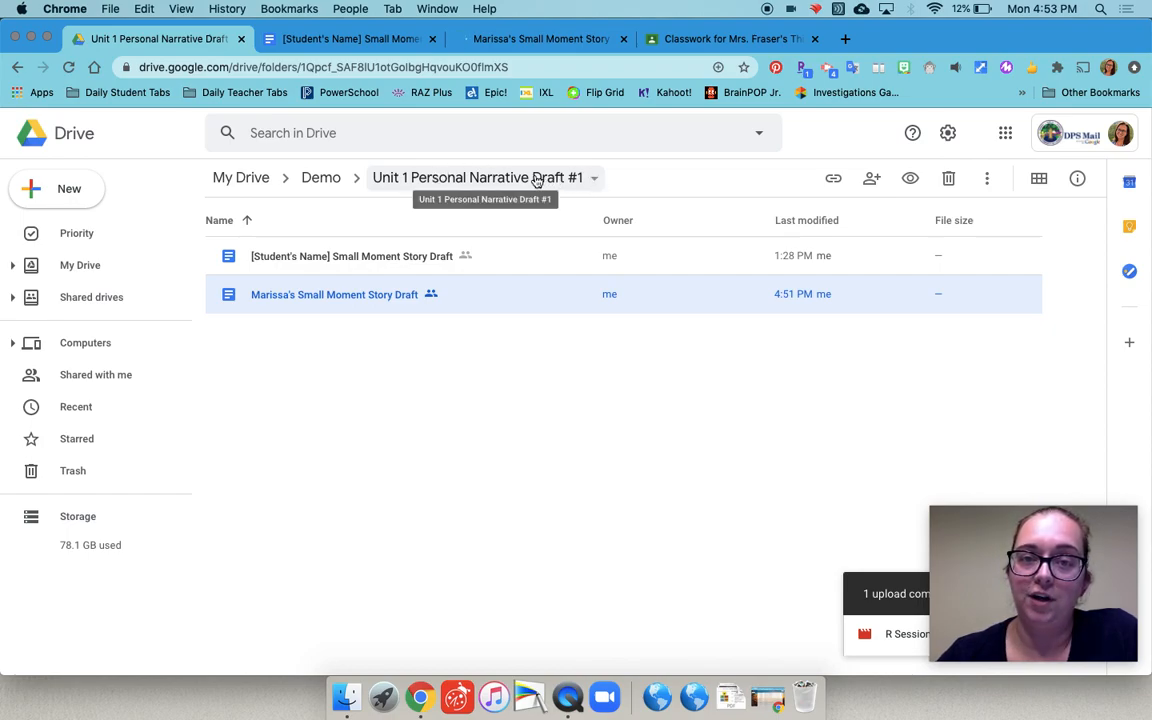
Copy the Unit 1 Personal Narrative Draft #1 folder link and return to Classroom.
left_click(595, 178)
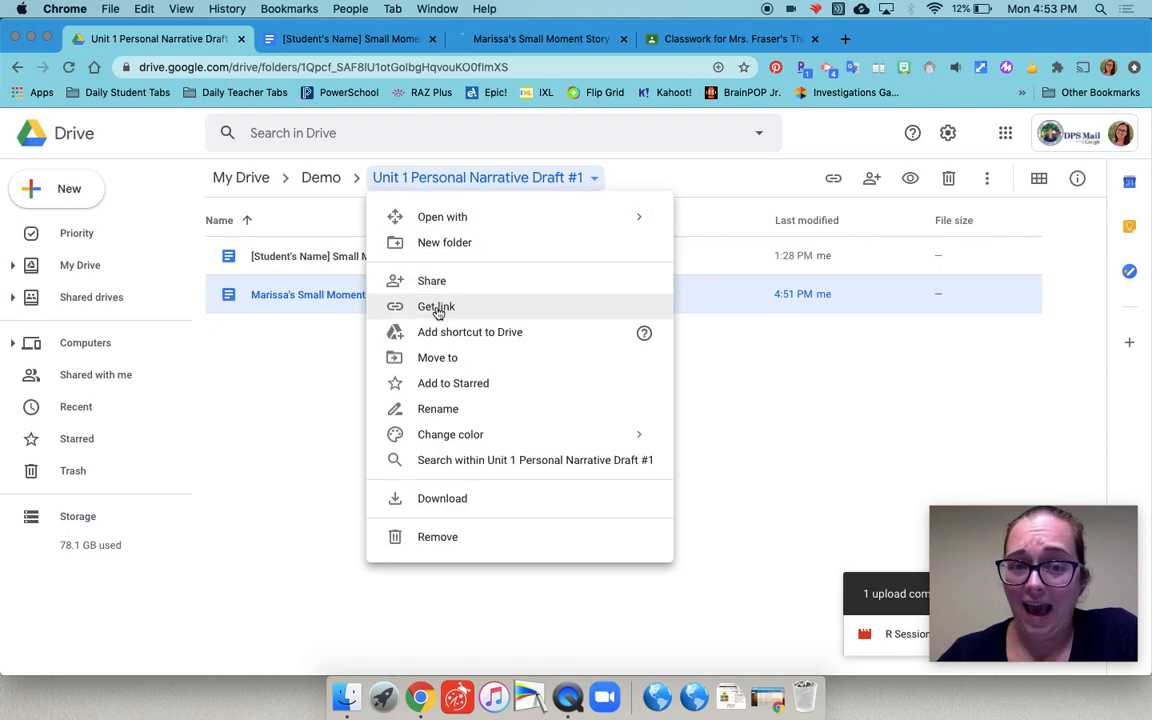
left_click(436, 306)
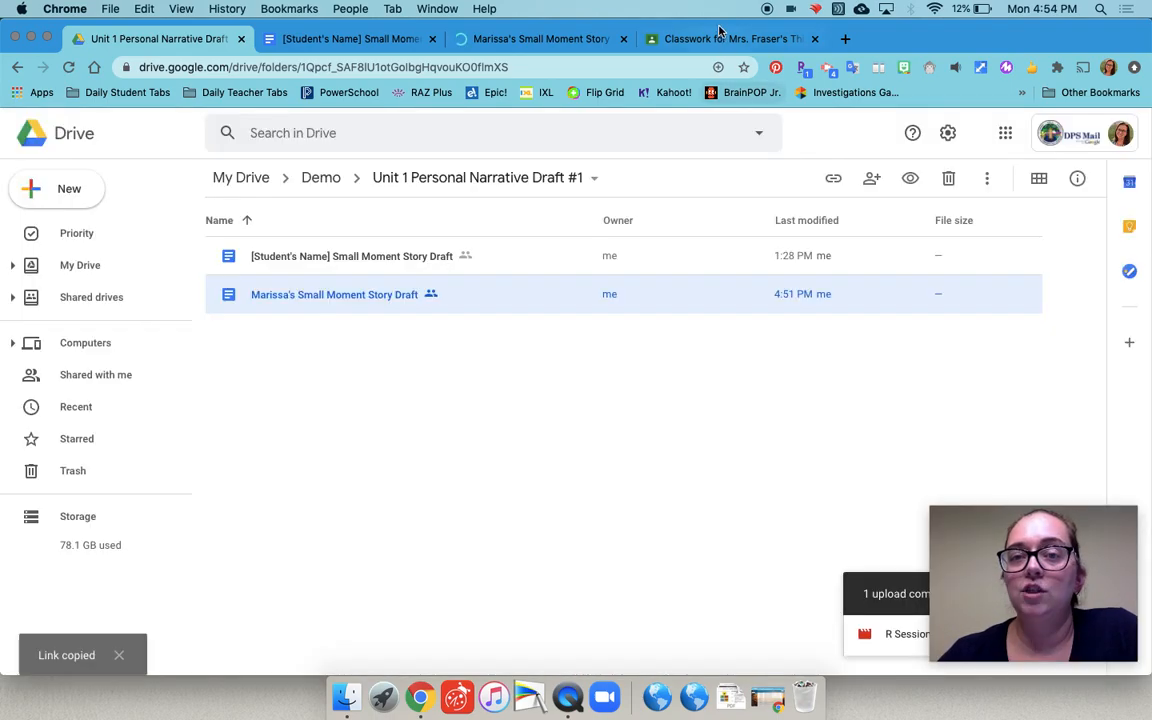
left_click(730, 39)
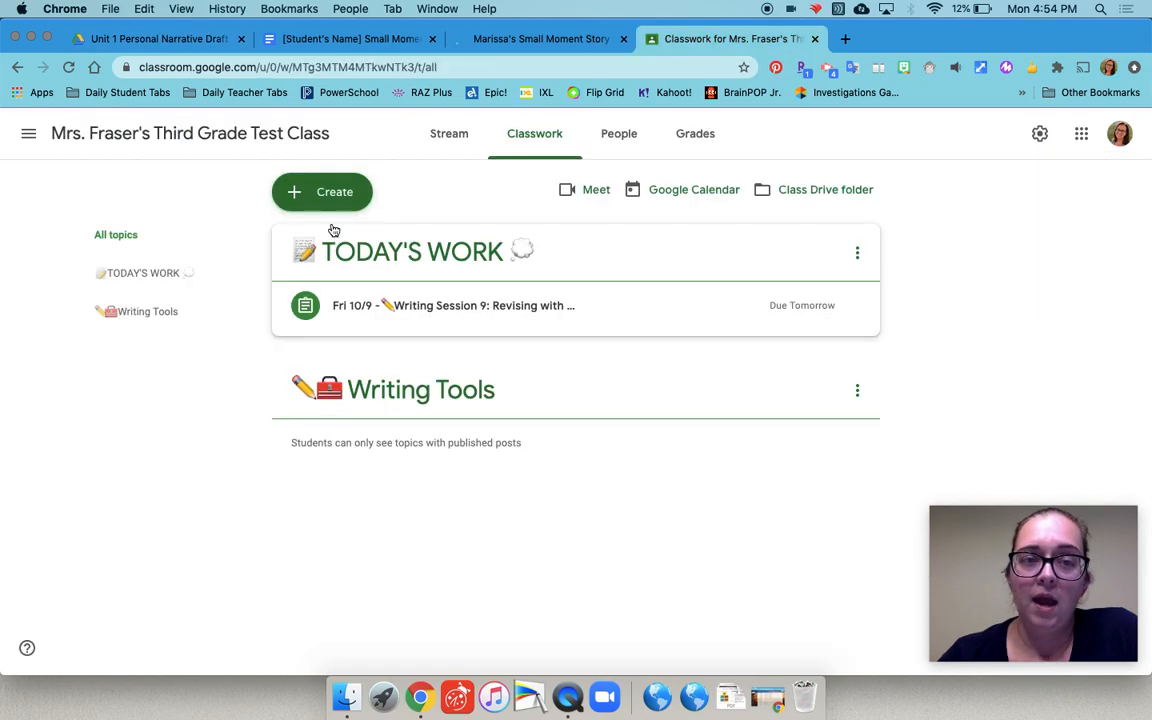
Start a new Material post from the Classwork Create menu.
left_click(322, 191)
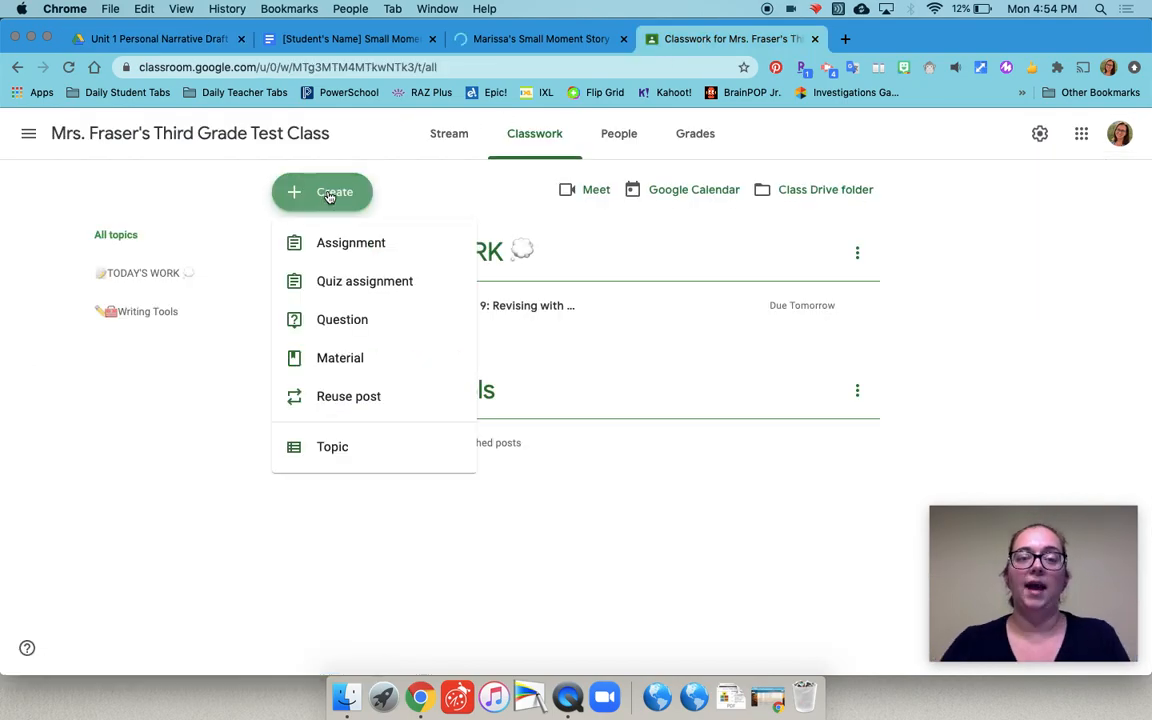
mouse_move(339, 357)
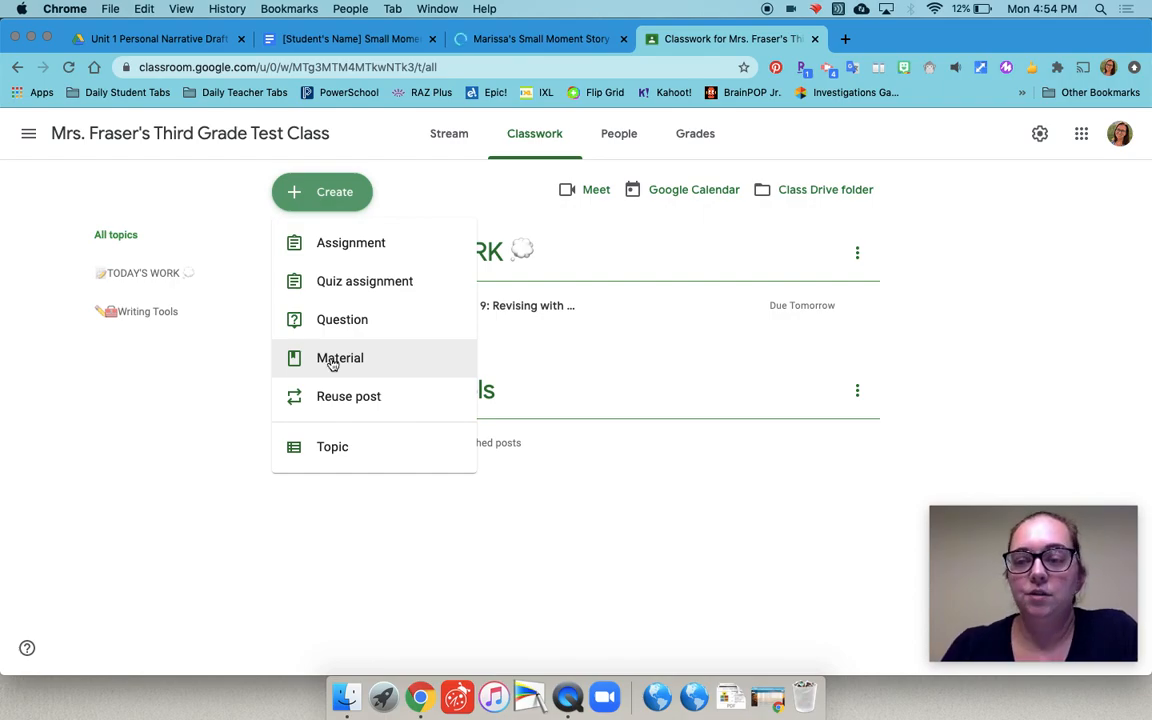
mouse_move(340, 358)
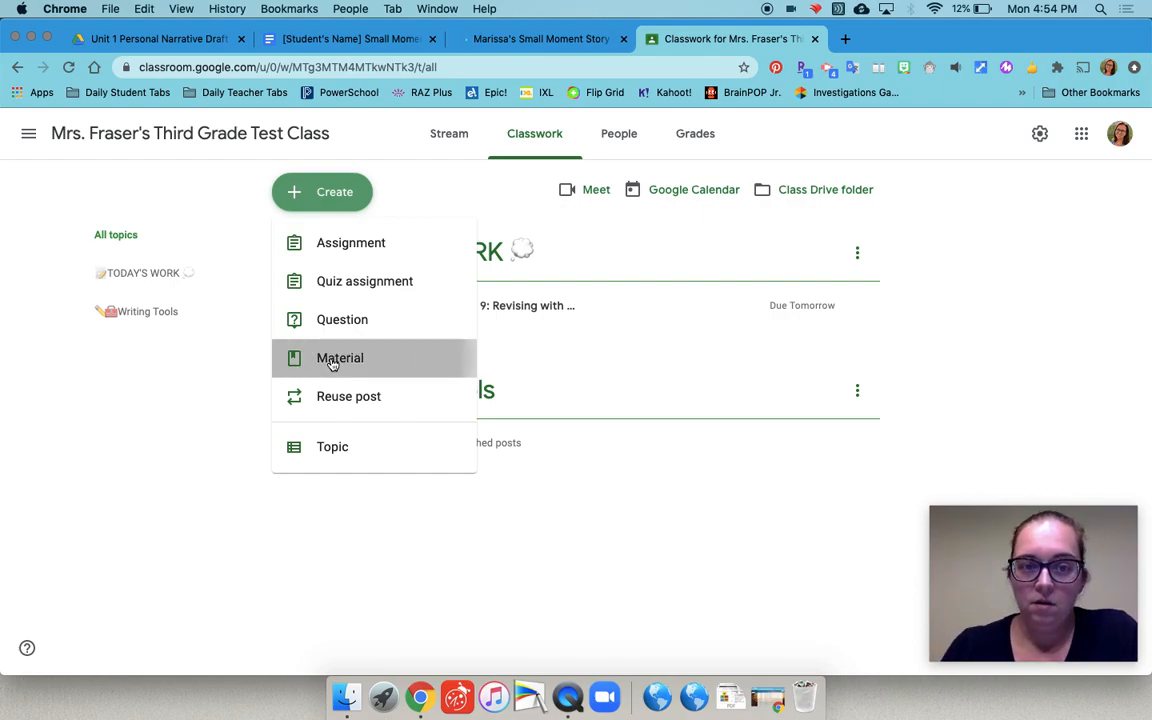
left_click(339, 358)
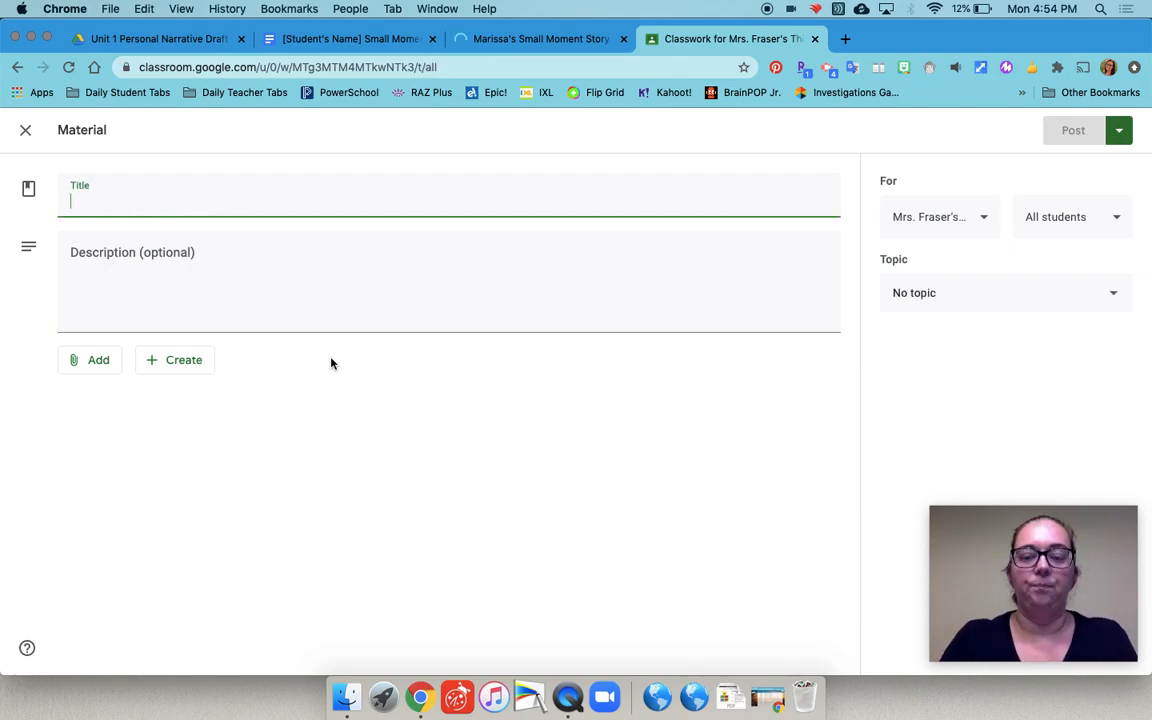
Title the material 'Personal narrative Drafts' and move to the description field.
type("Perso")
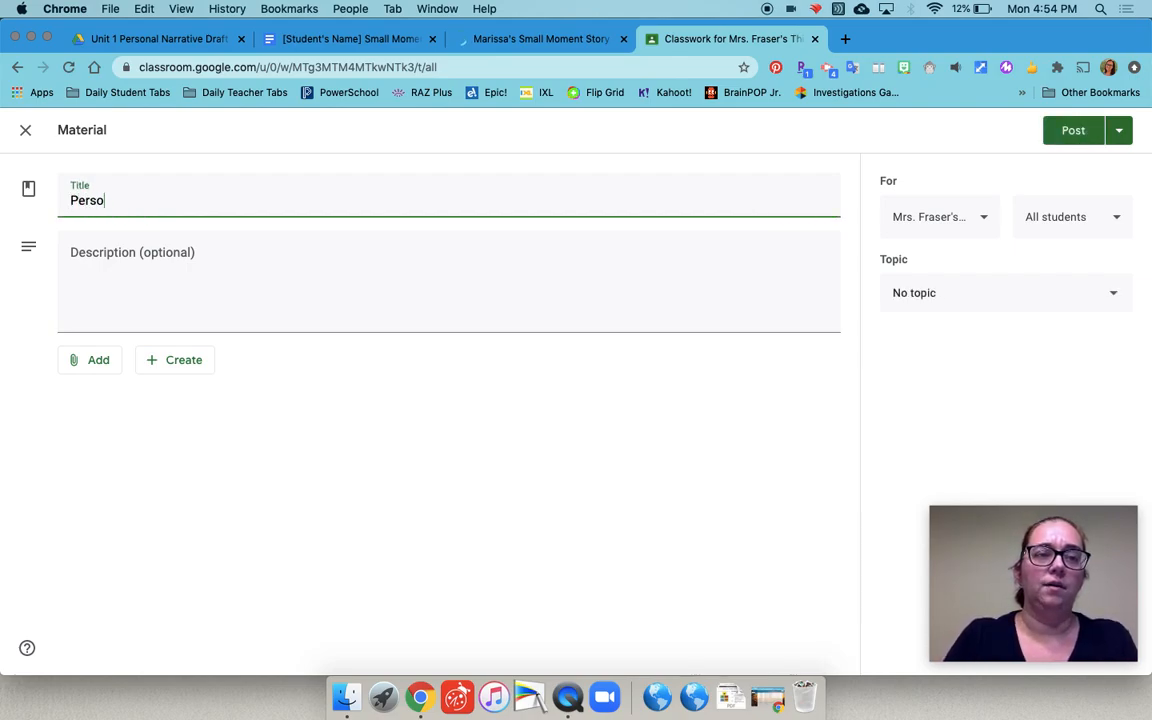
type("nal n")
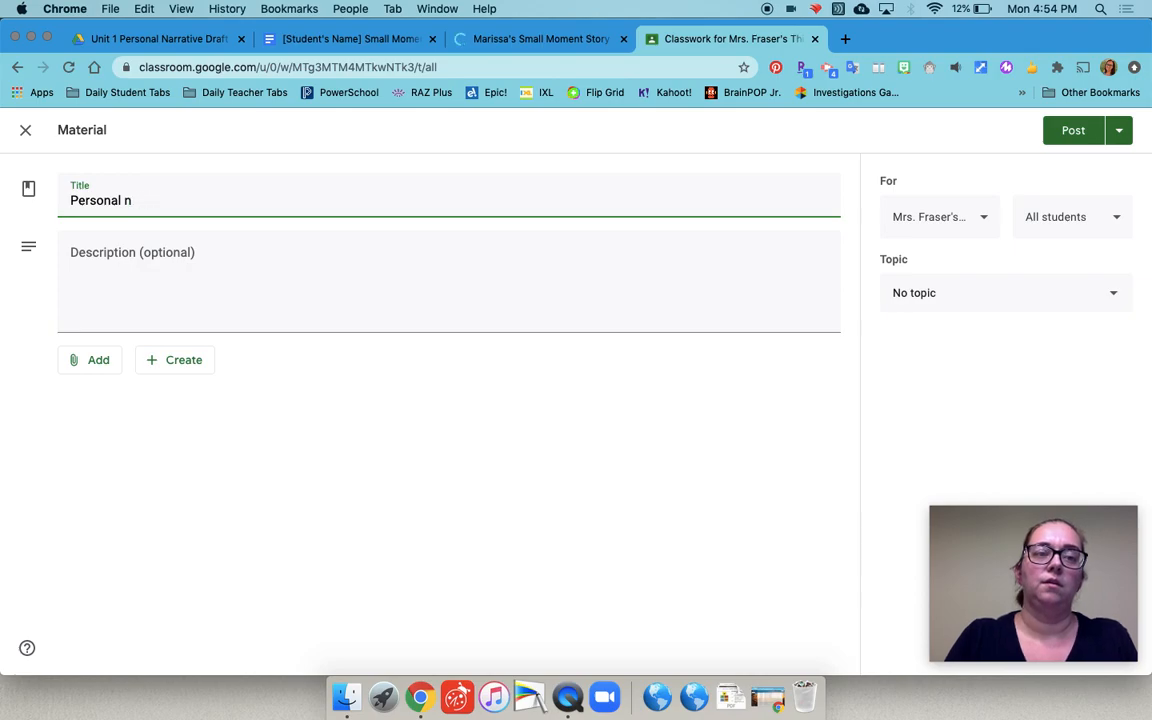
type("arrativ")
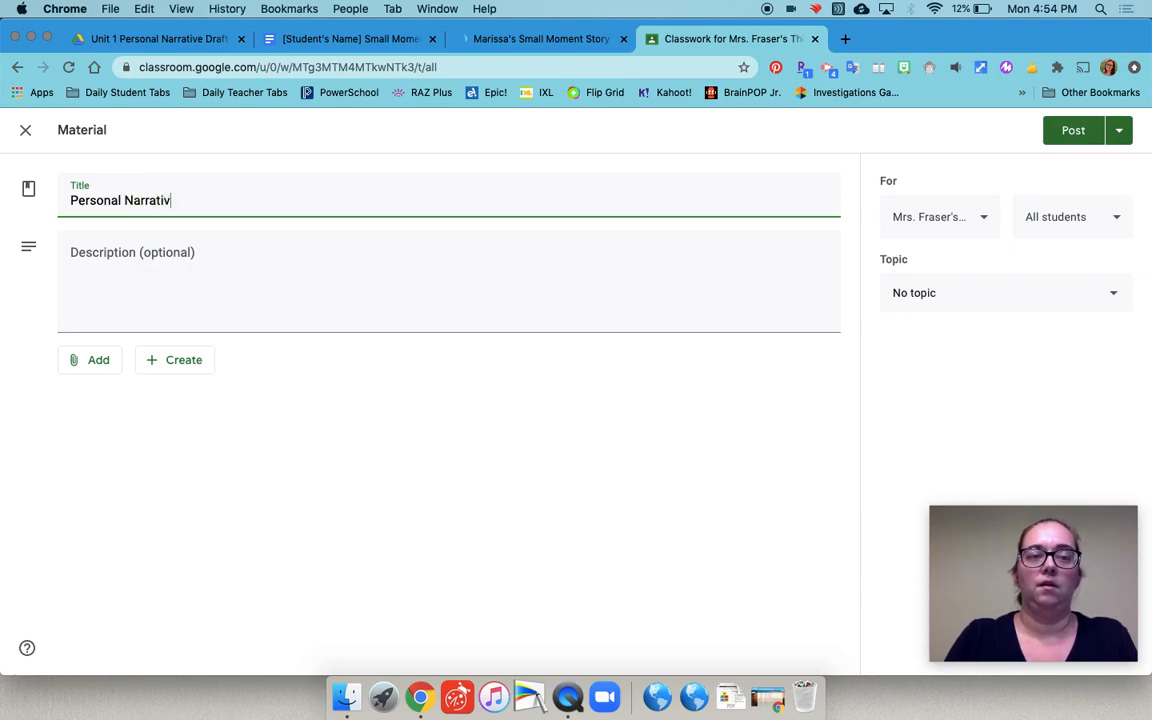
type("e Drafts")
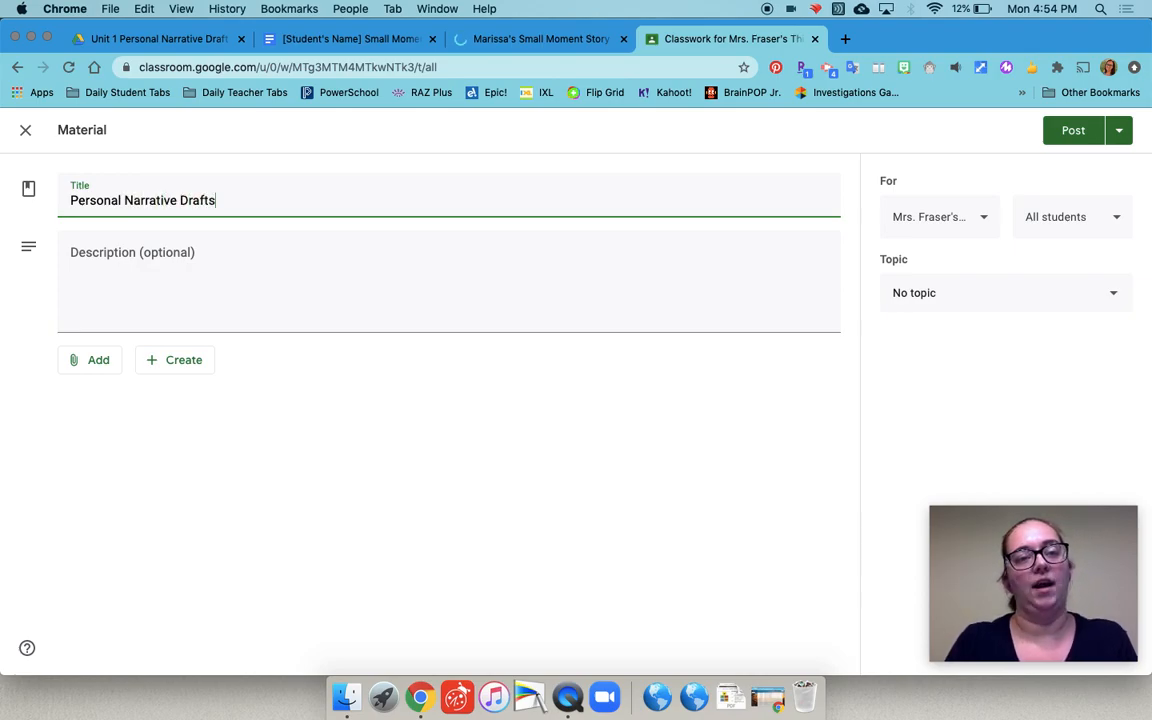
left_click(119, 263)
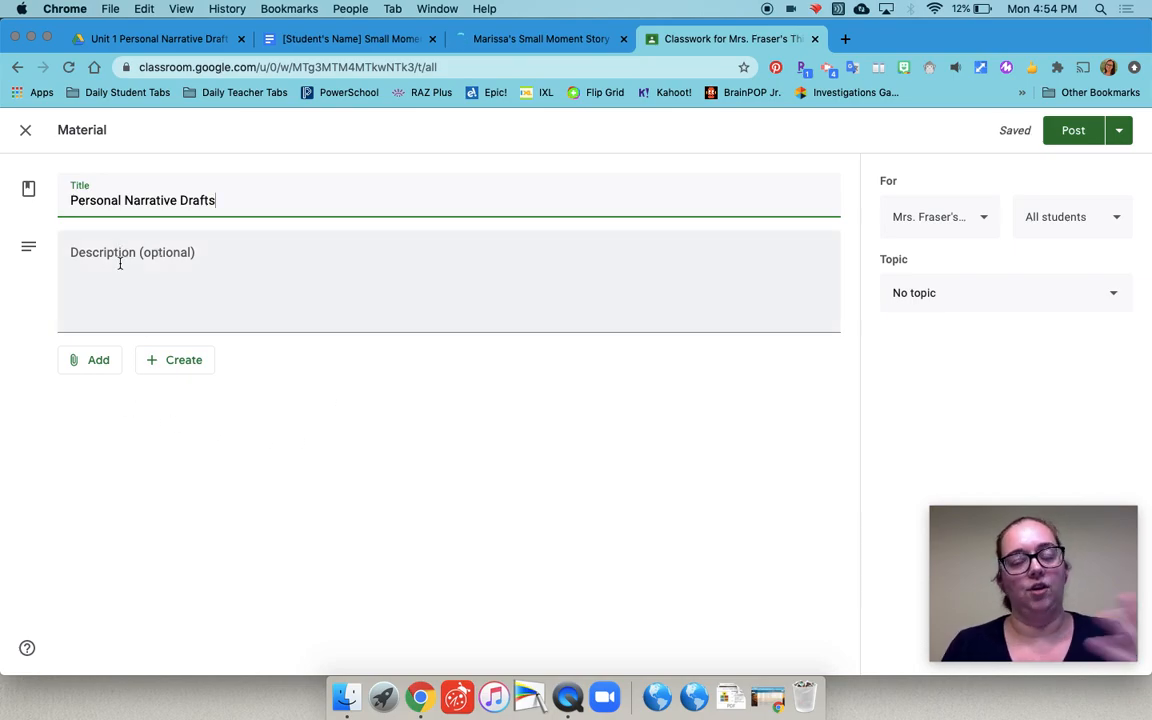
Attach the pasted Unit 1 drafts folder URL as a link.
left_click(90, 359)
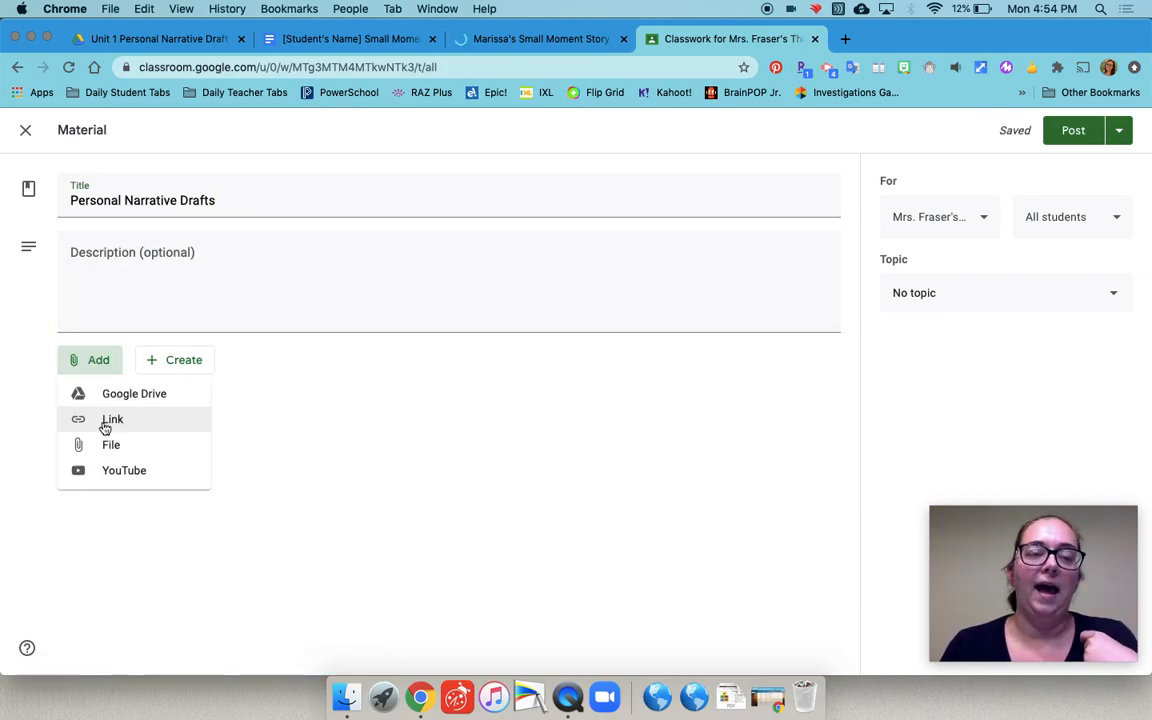
left_click(112, 419)
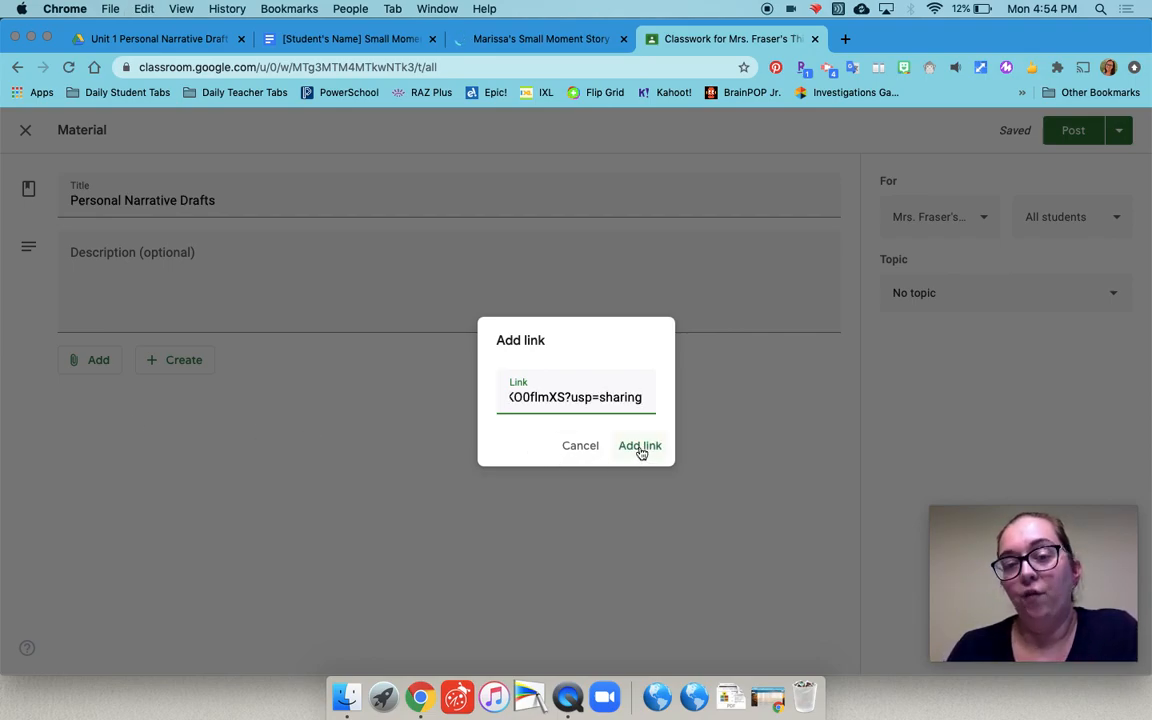
left_click(639, 445)
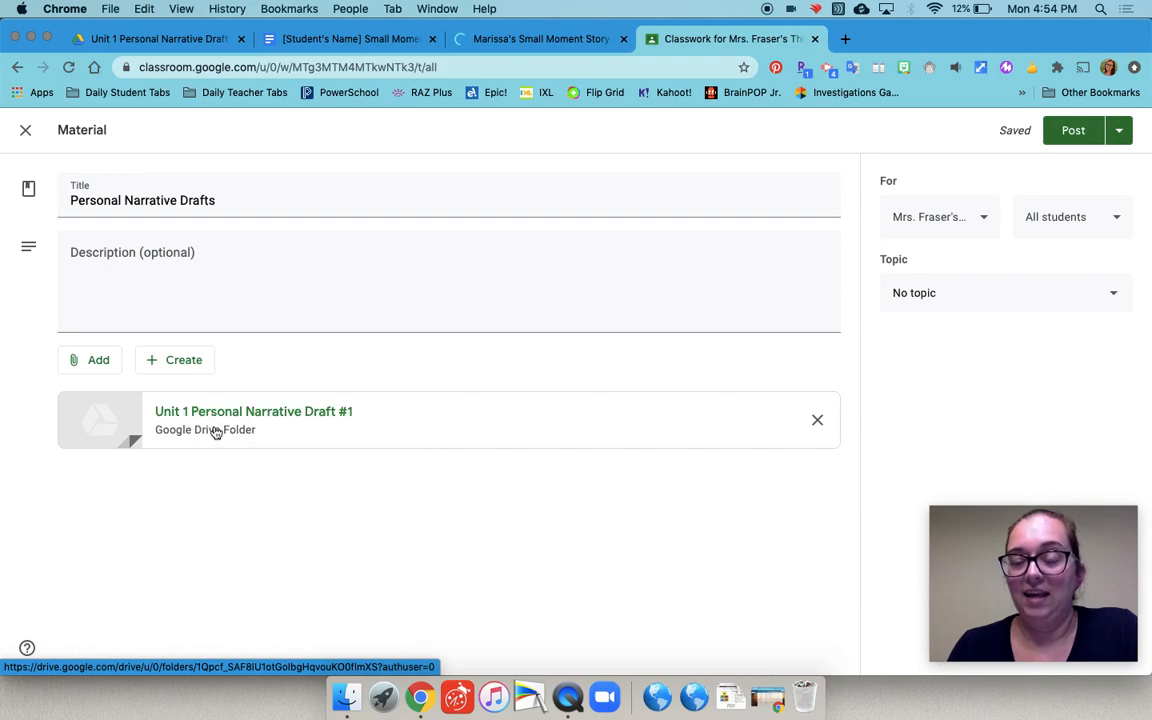
mouse_move(205, 429)
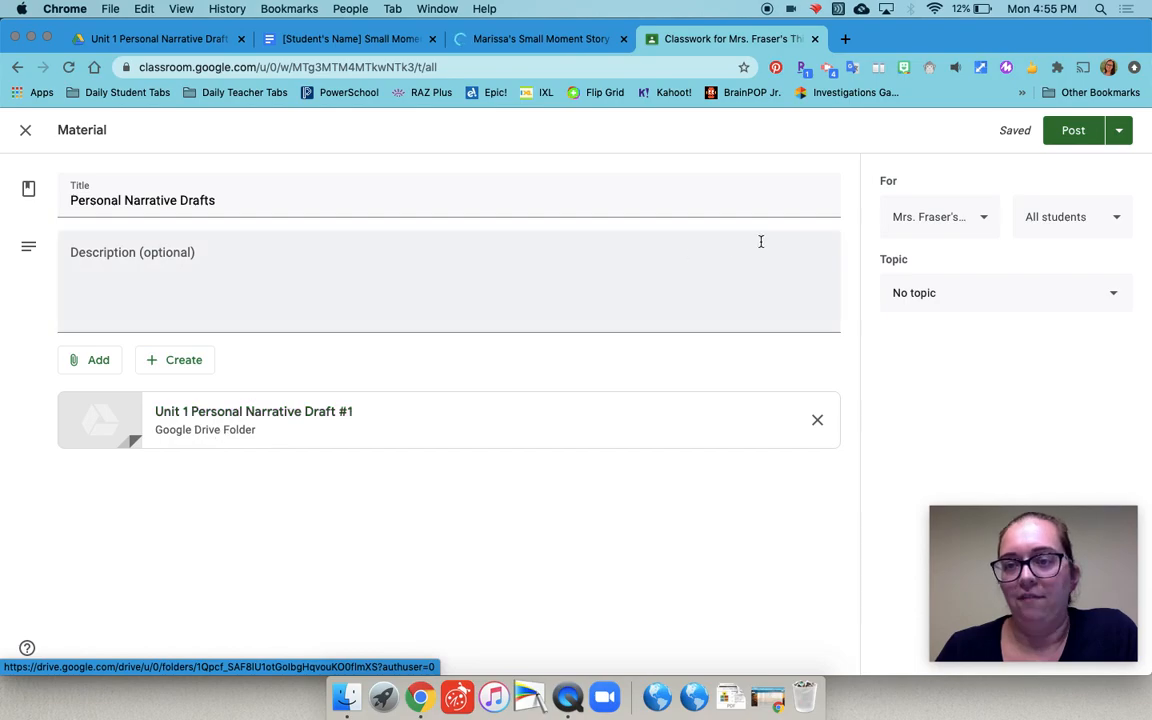
File the material under TODAY'S WORK and post it.
left_click(1005, 292)
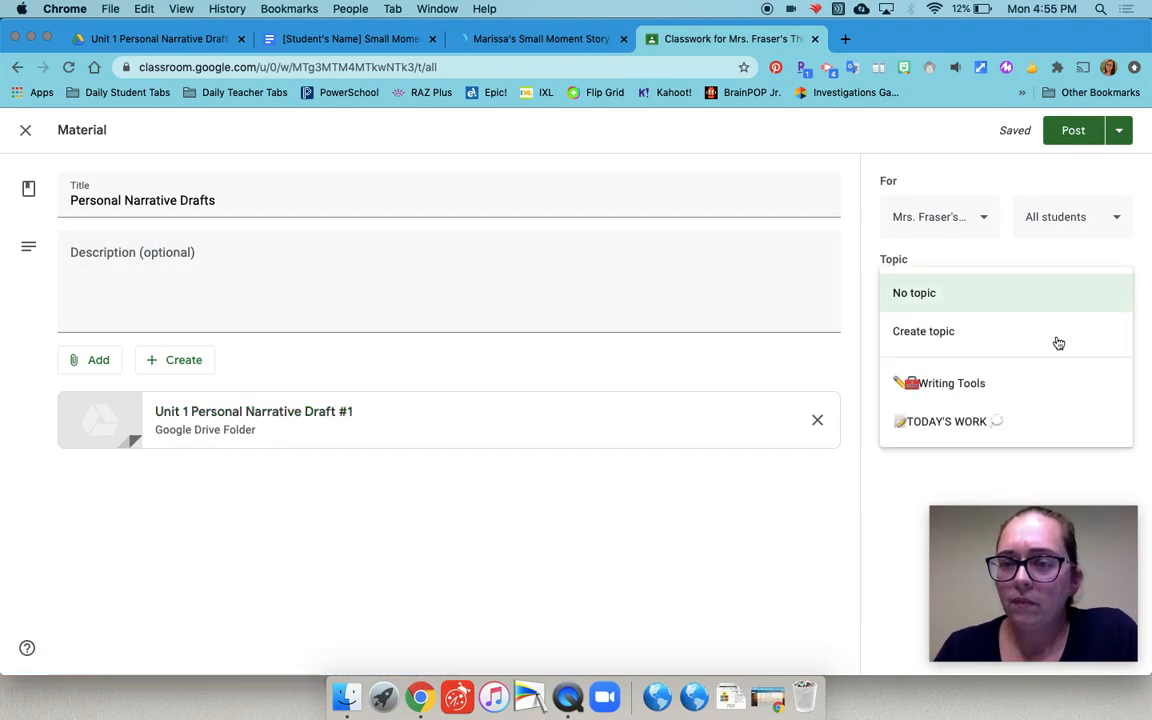
left_click(944, 421)
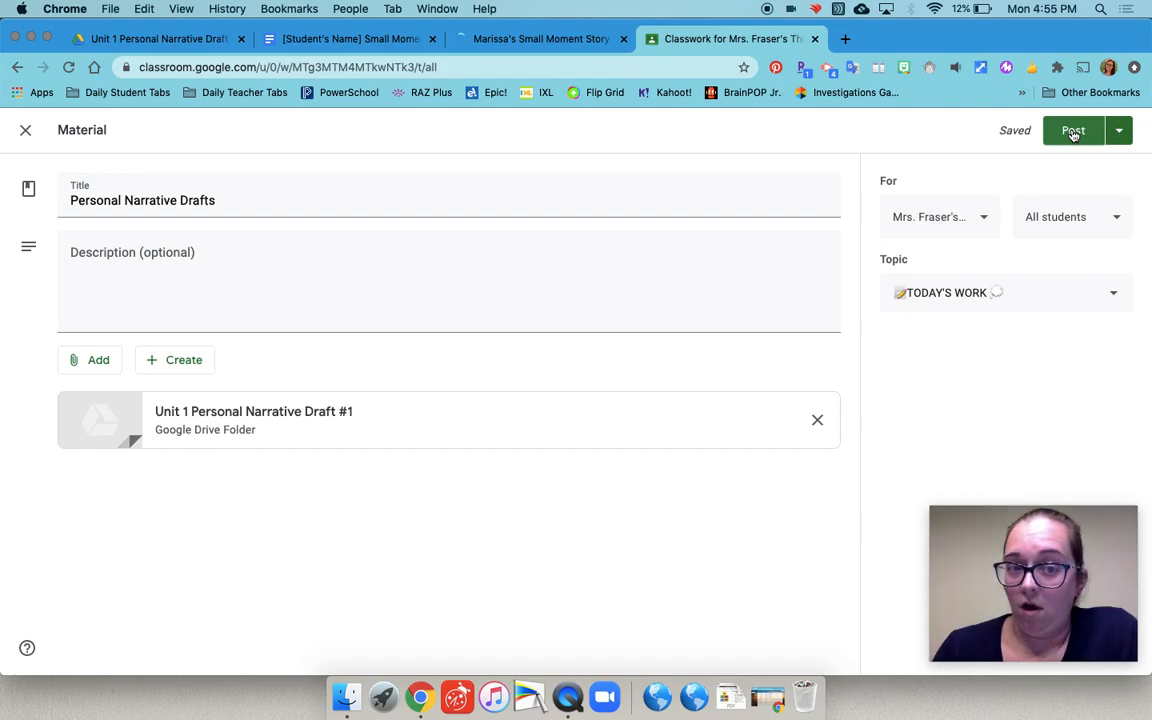
left_click(1073, 130)
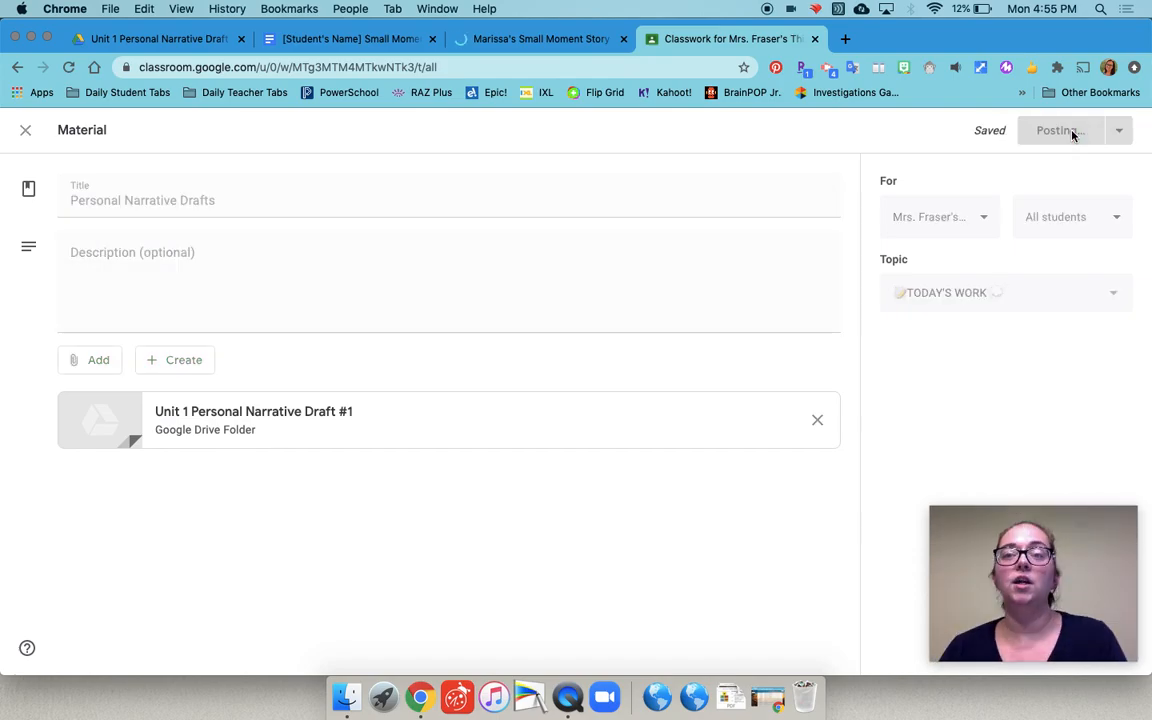
left_click(1056, 130)
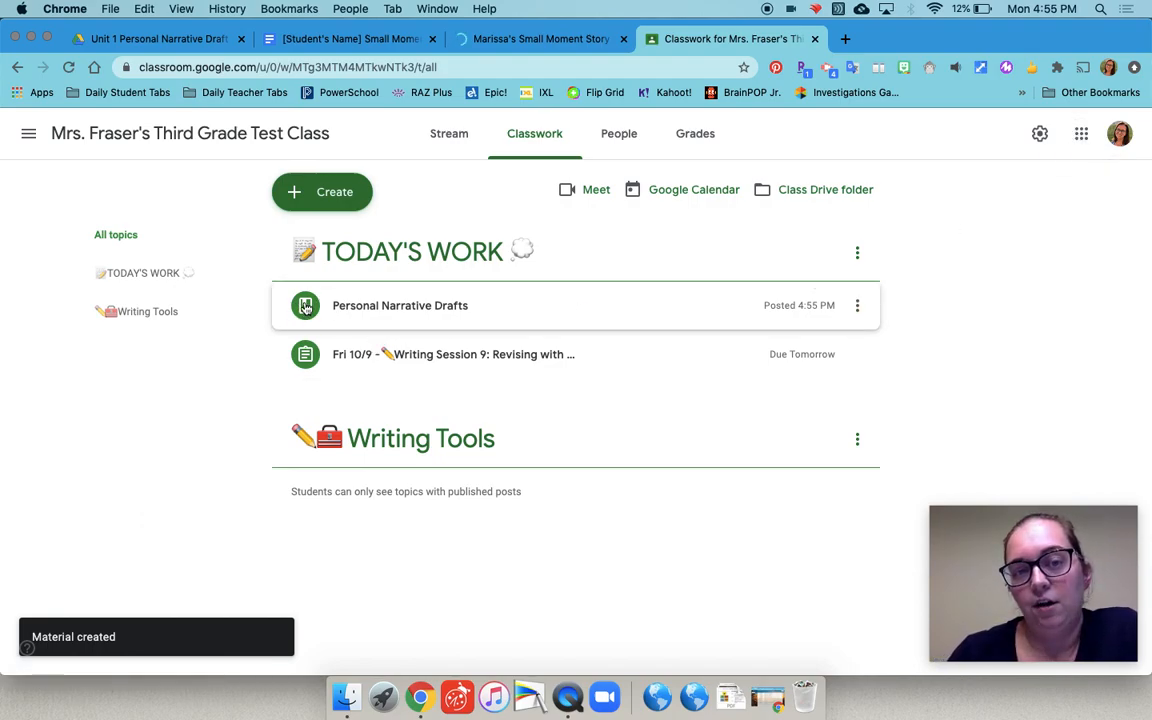
Open the posted drafts folder and open the student's Small Moment Story Draft.
left_click(393, 305)
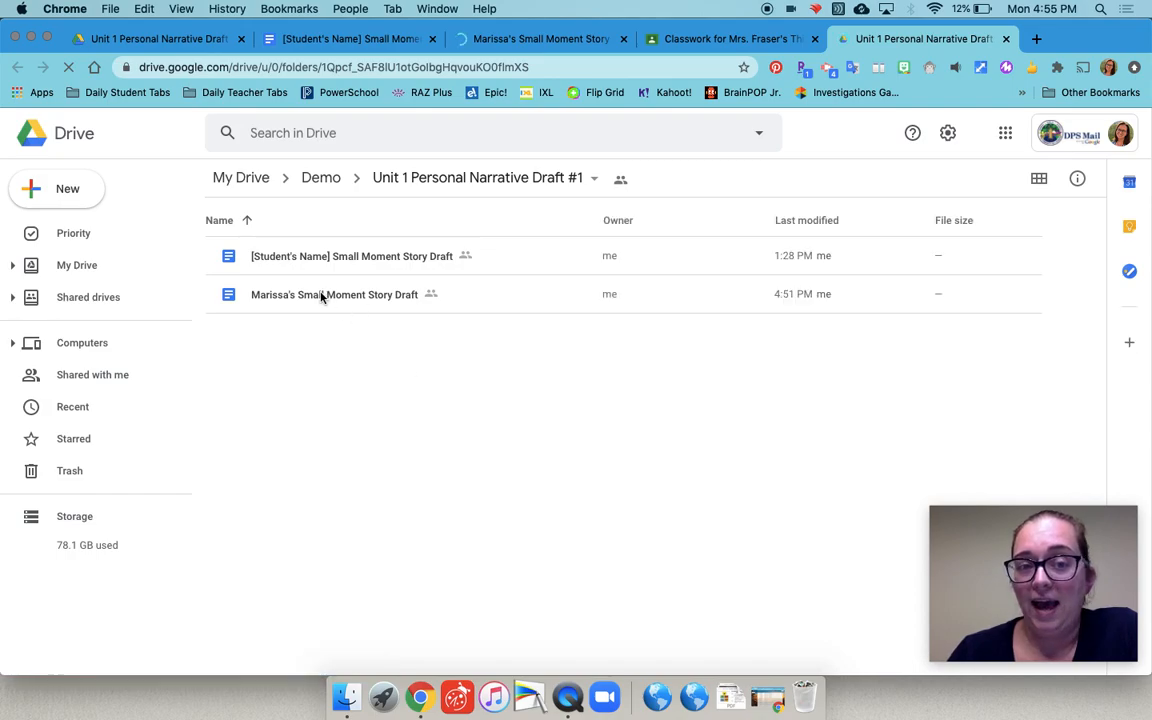
left_click(334, 293)
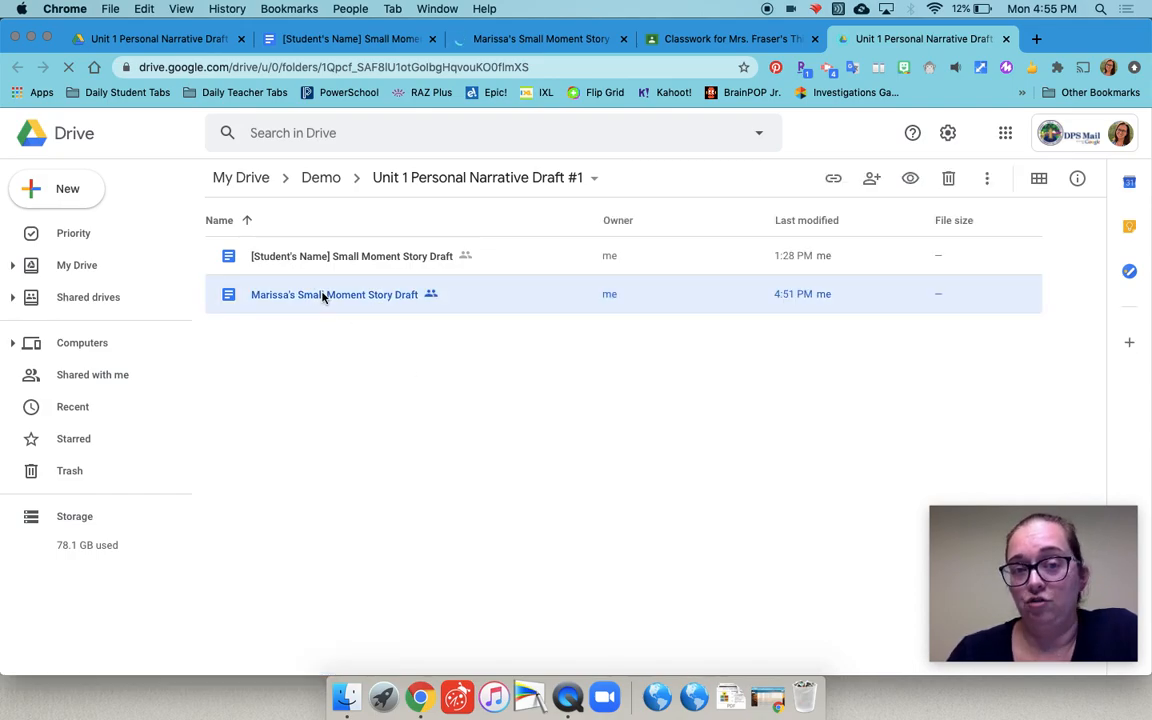
double_click(334, 294)
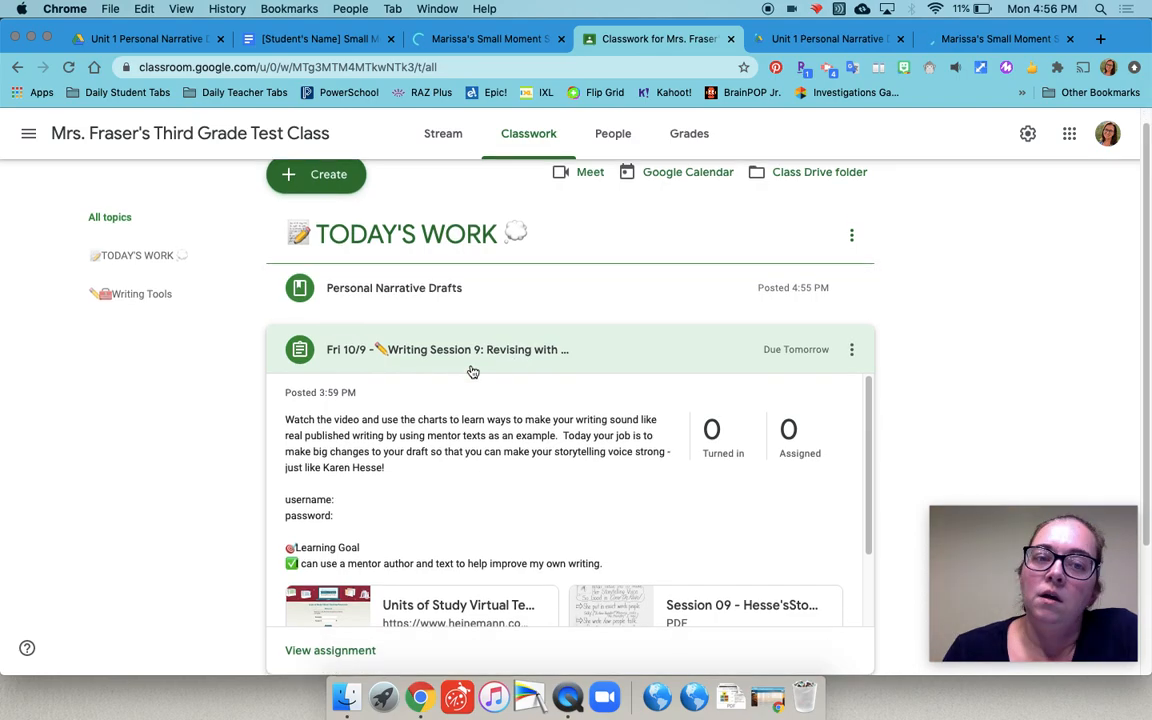
Scroll through the expanded Writing Session 9 assignment's video, PDF and chart attachments.
scroll("down", 3)
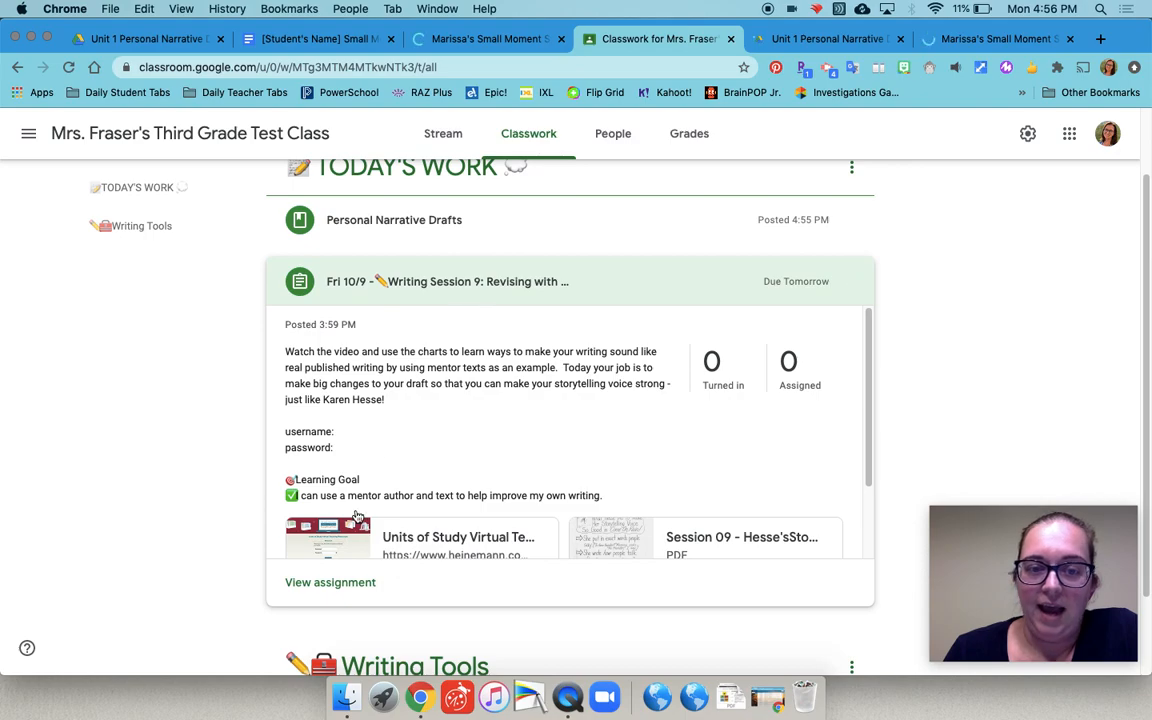
scroll("down", 3)
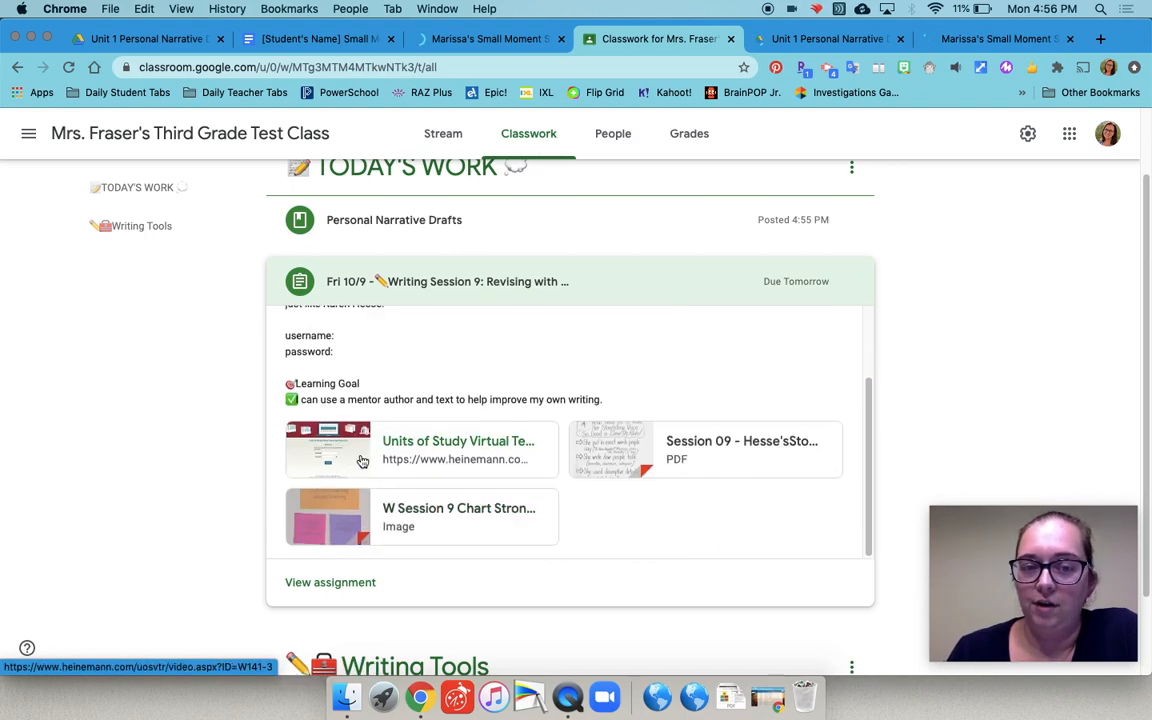
mouse_move(460, 515)
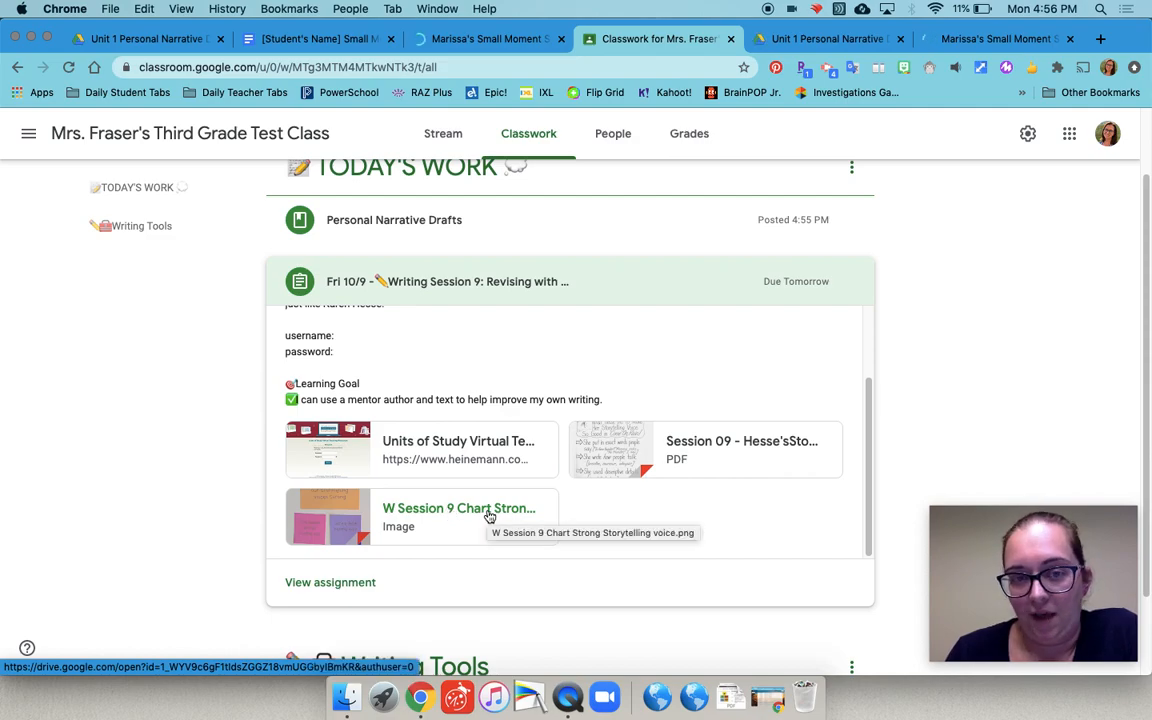
scroll("up", 3)
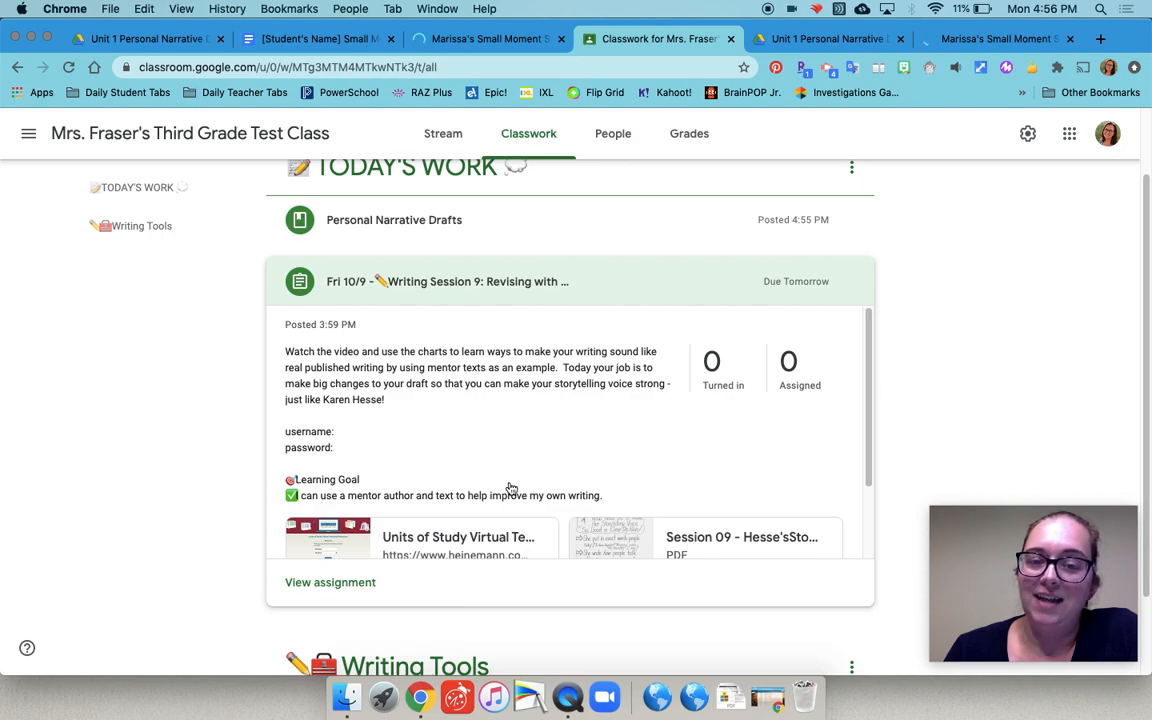
mouse_move(477, 518)
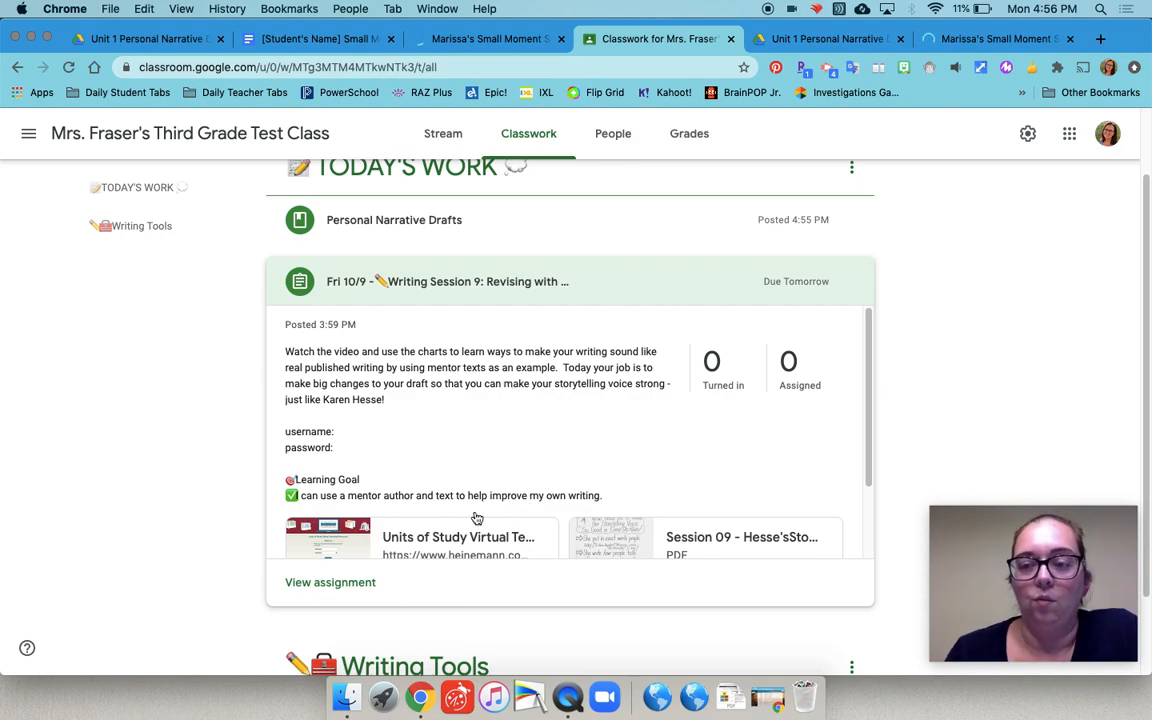
mouse_move(774, 350)
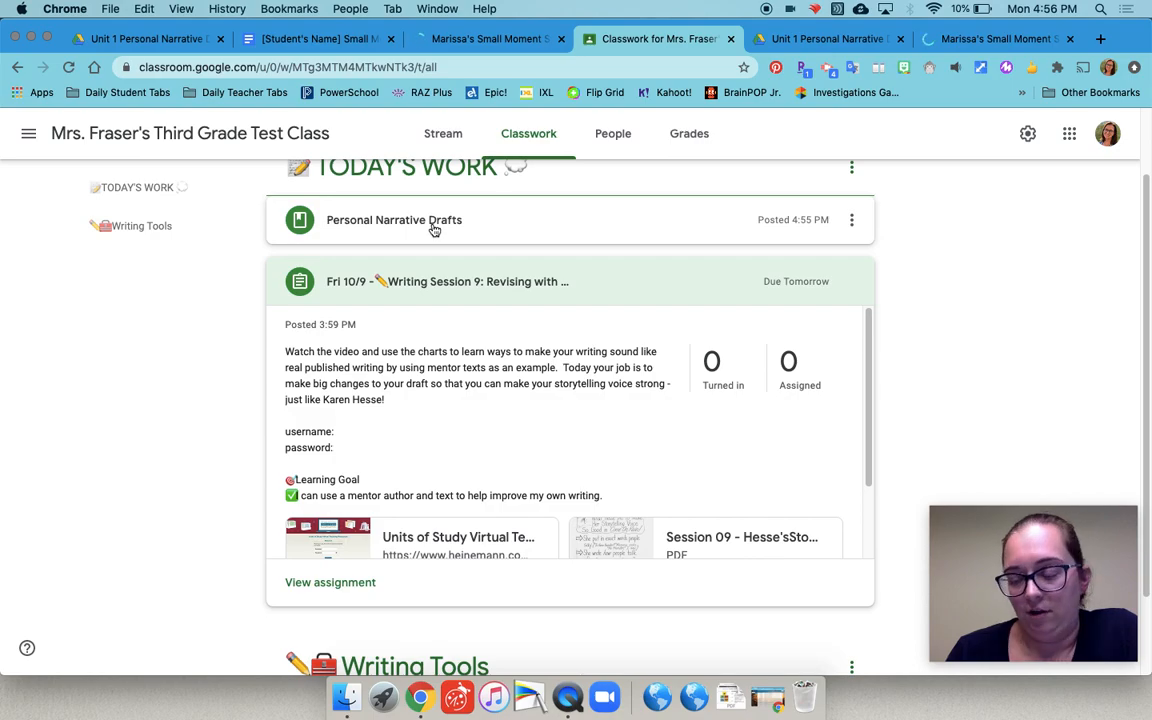
mouse_move(348, 233)
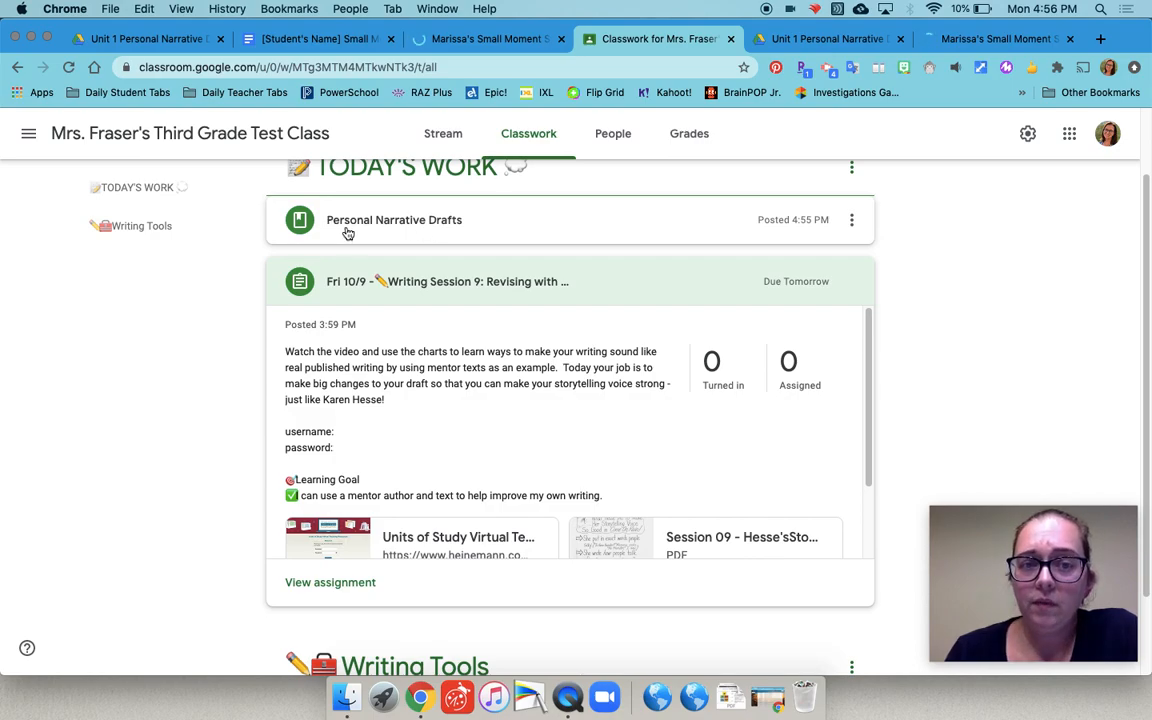